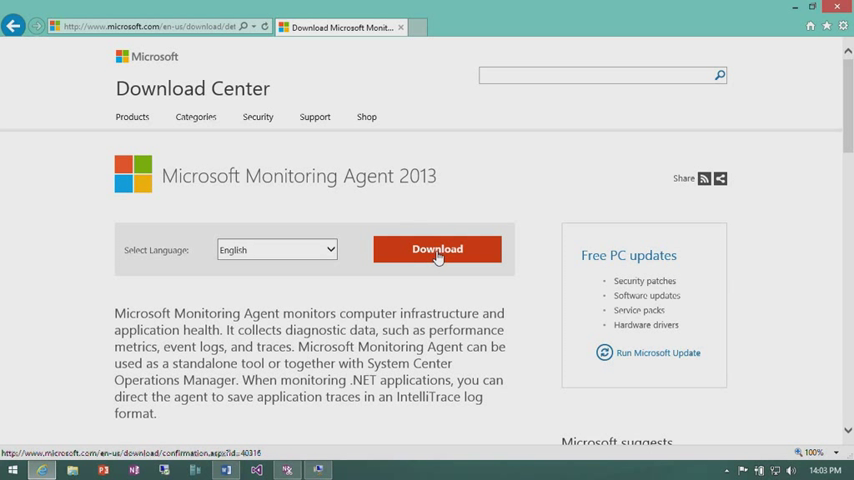
Download the 64-bit MMASetup-AMD64.exe Monitoring Agent 2013 installer and run it
{"action": "left_click", "coordinate": [437, 248]}
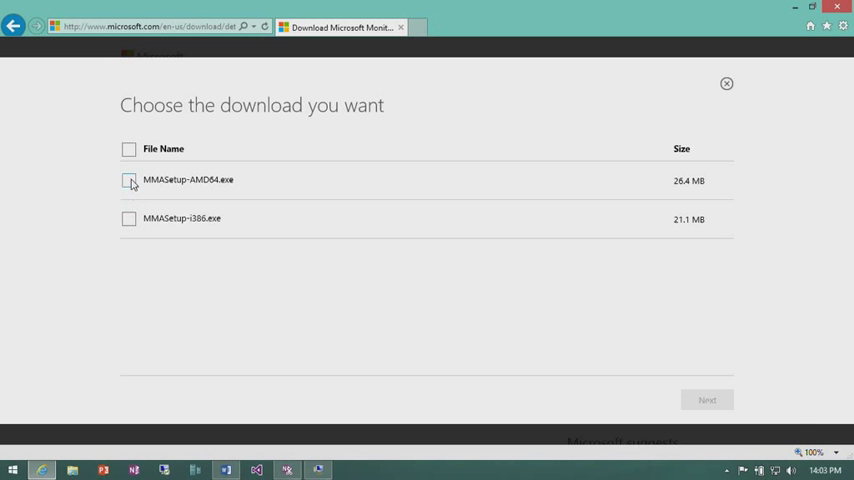
{"action": "left_click", "coordinate": [126, 180]}
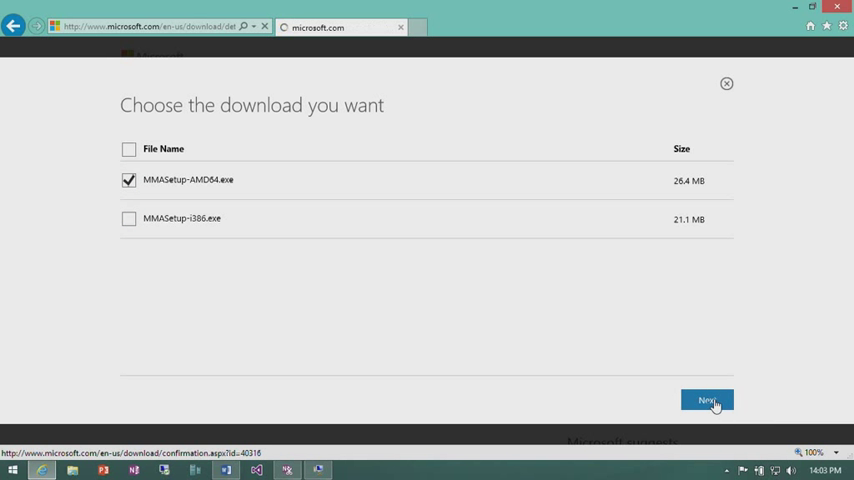
{"action": "left_click", "coordinate": [710, 399]}
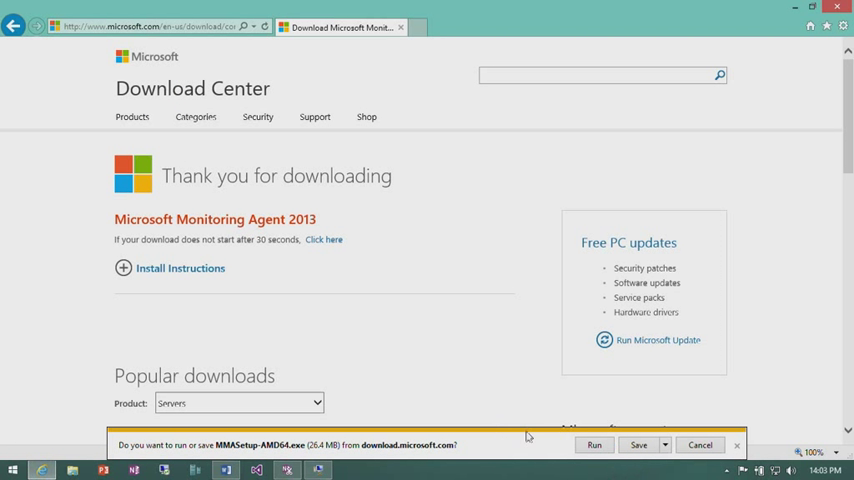
{"action": "mouse_move", "coordinate": [603, 452]}
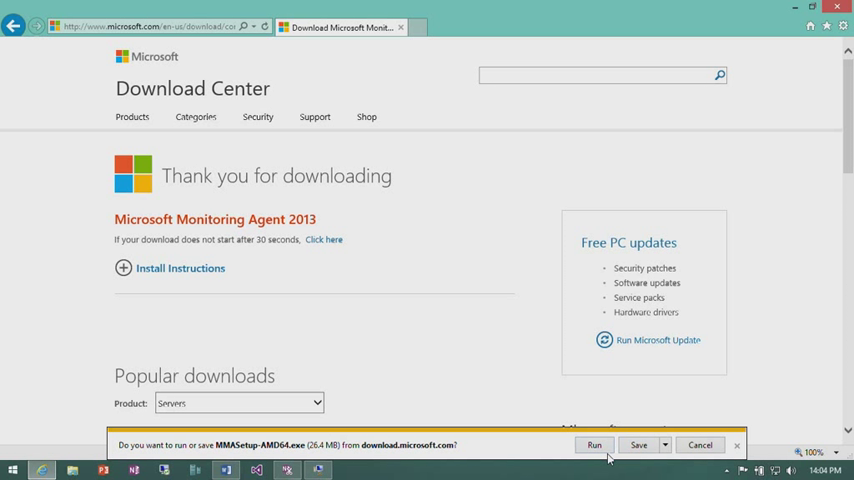
{"action": "left_click", "coordinate": [598, 445]}
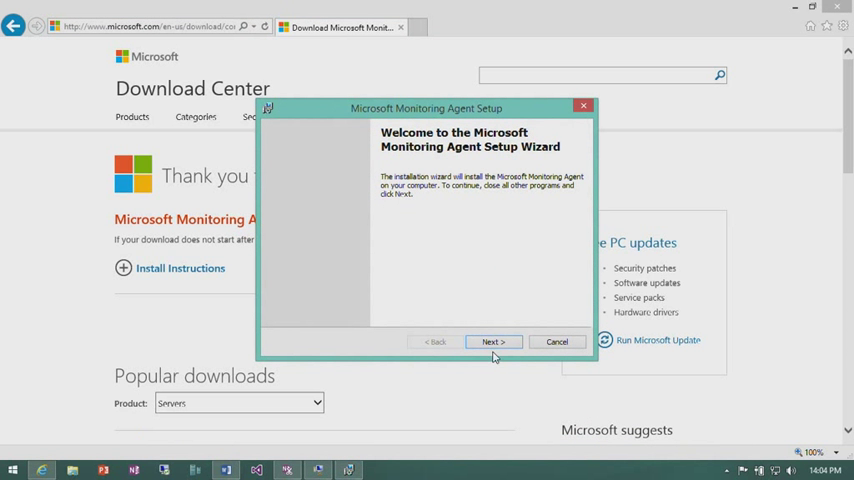
Move past the welcome page, accept the license and keep the default installation folder
{"action": "left_click", "coordinate": [492, 341]}
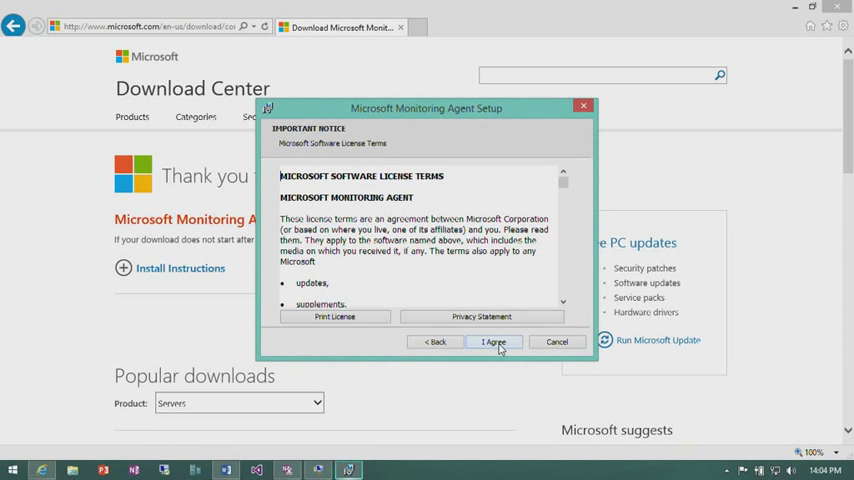
{"action": "left_click", "coordinate": [494, 341]}
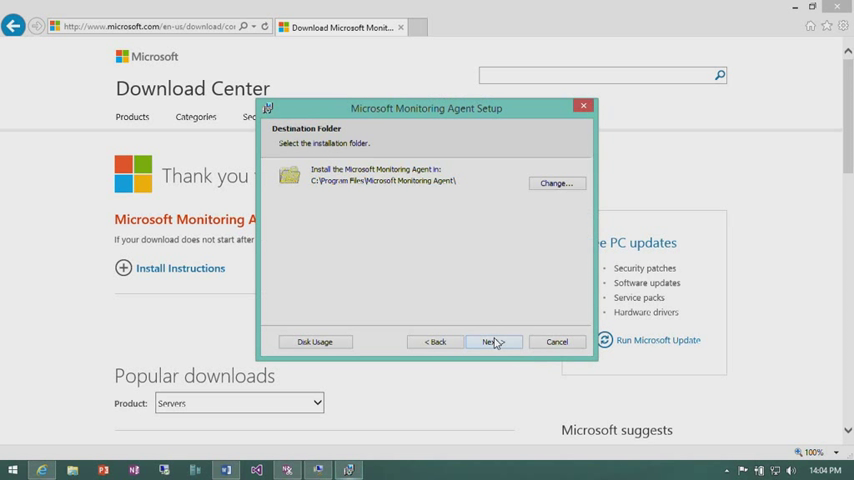
{"action": "left_click", "coordinate": [494, 341]}
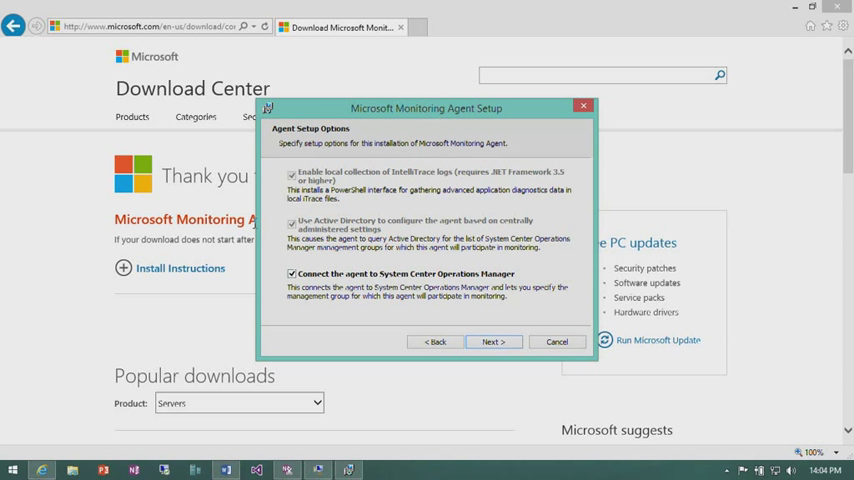
Leave the Operations Manager connection unchecked and start installing the agent
{"action": "left_click", "coordinate": [288, 274]}
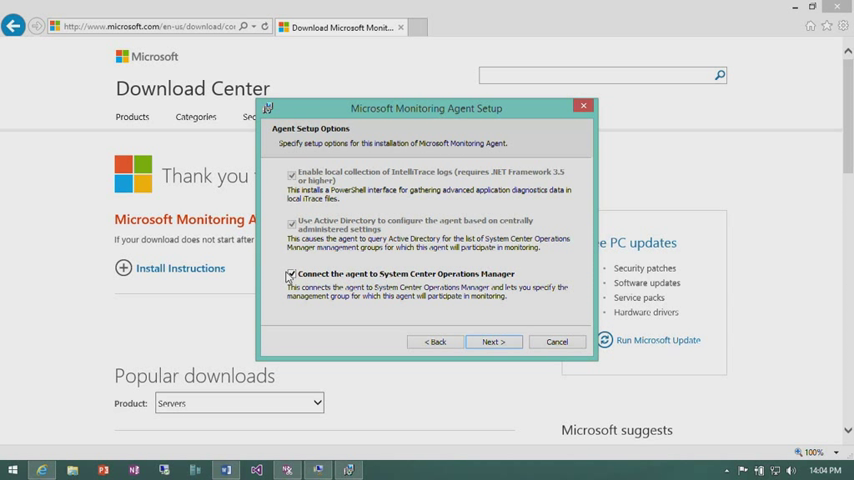
{"action": "left_click", "coordinate": [287, 277]}
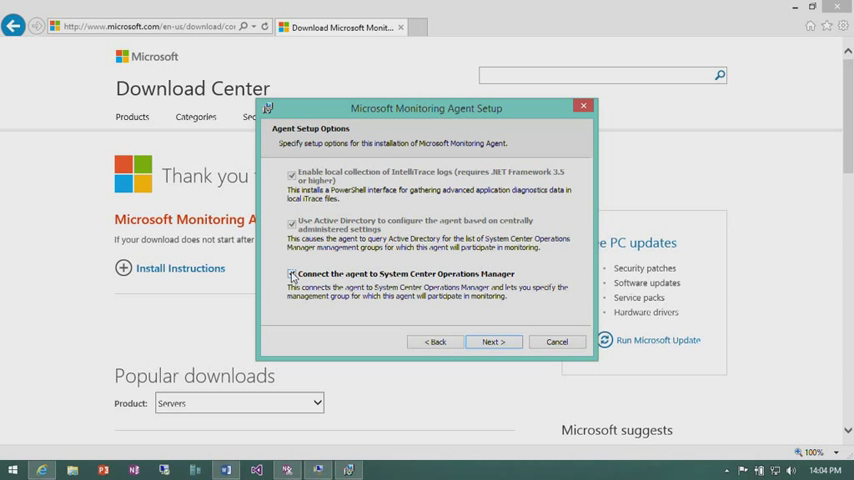
{"action": "left_click", "coordinate": [289, 275]}
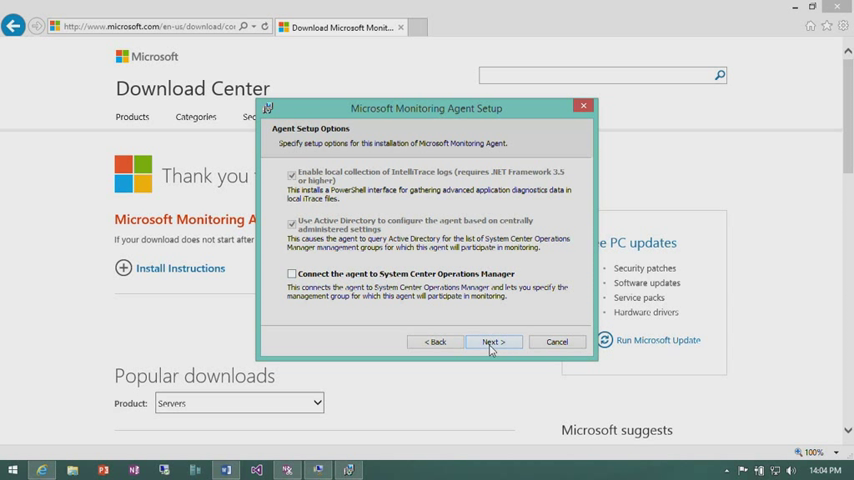
{"action": "left_click", "coordinate": [492, 341]}
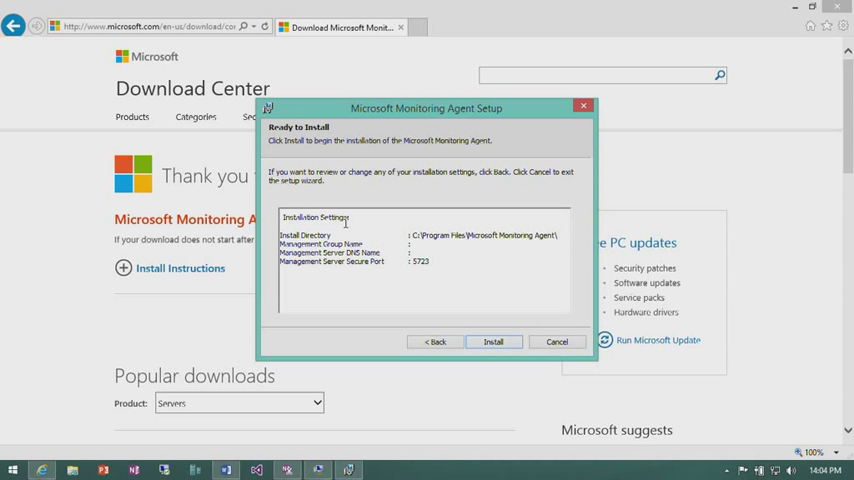
{"action": "left_click", "coordinate": [493, 341]}
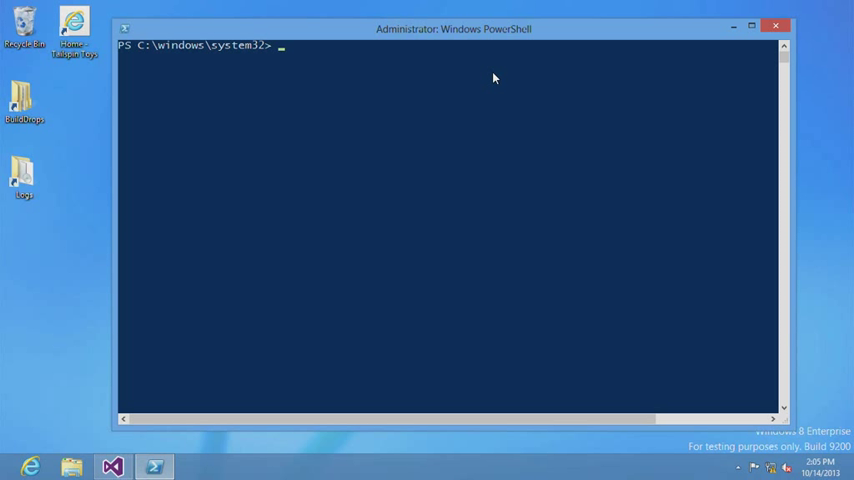
Run the Start-WebApplicationMonitoring cmdlet using Tab completion
{"action": "type", "text": "start"}
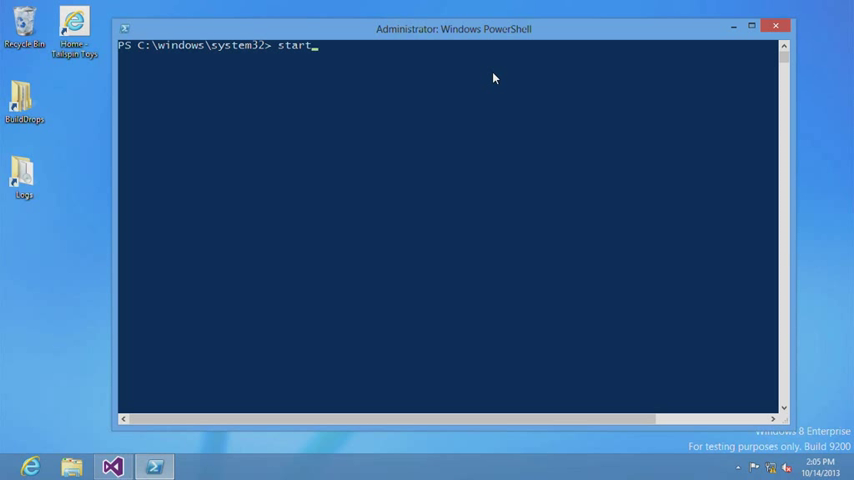
{"action": "type", "text": "-weba"}
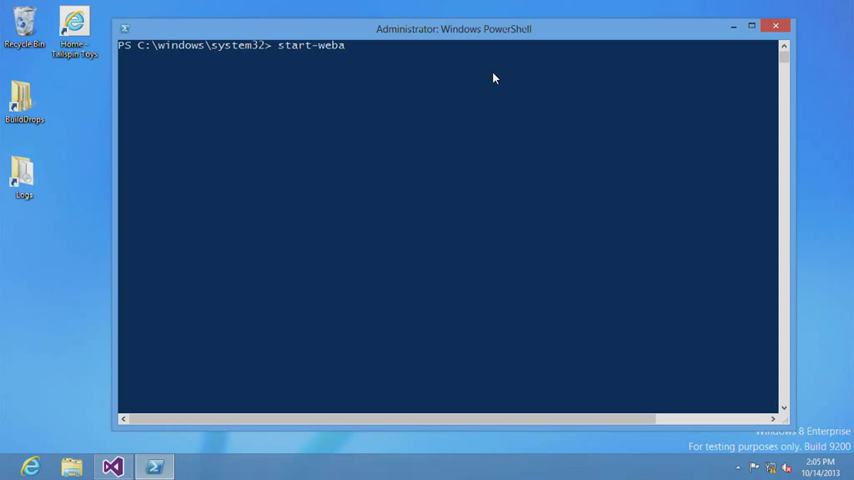
{"action": "type", "text": "ppli"}
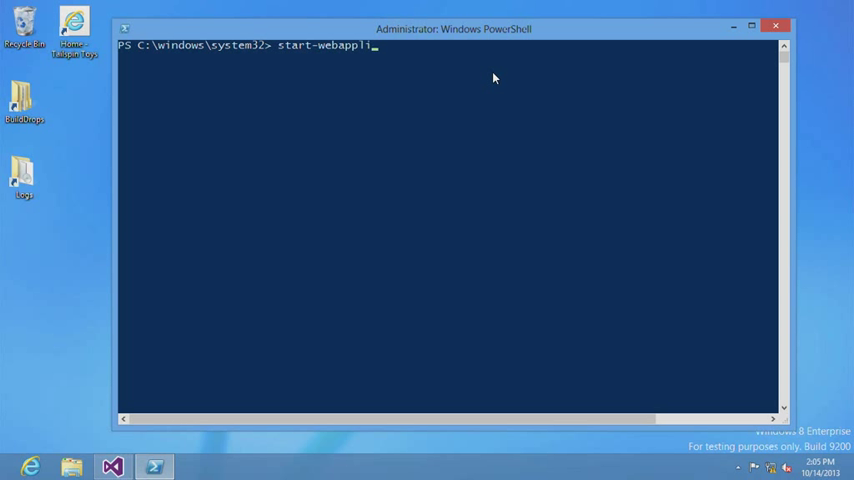
{"action": "key", "text": "Tab"}
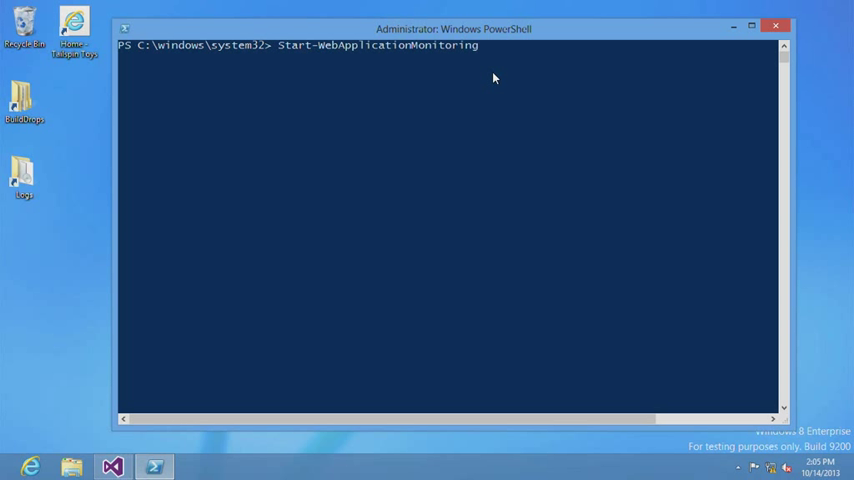
{"action": "key", "text": "Enter"}
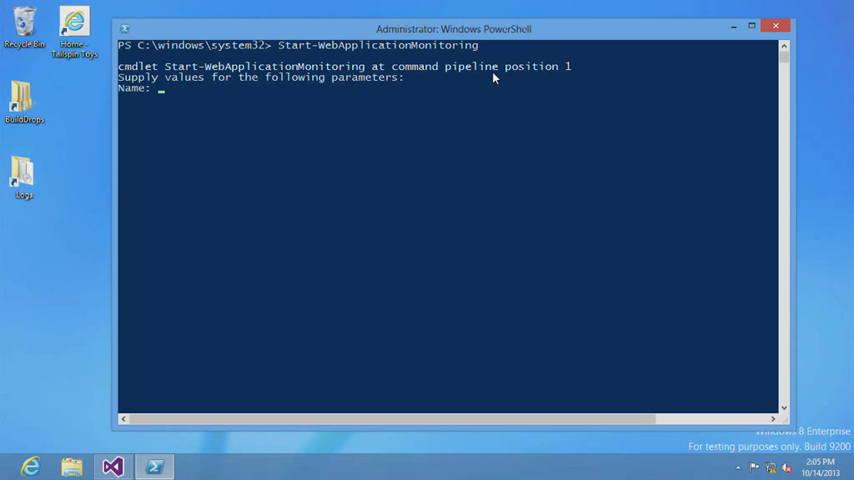
Supply name FAbrikamFiber, mode monitor and output path C:\logs
{"action": "type", "text": "FAbr"}
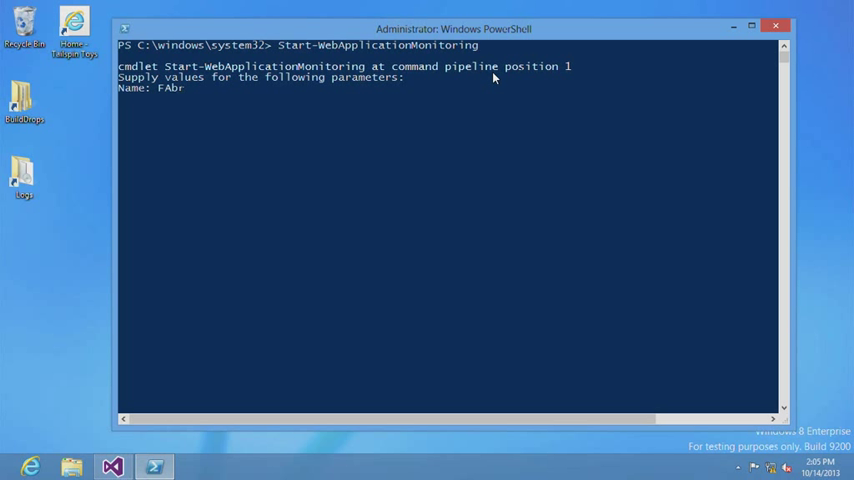
{"action": "type", "text": "ikamFiber"}
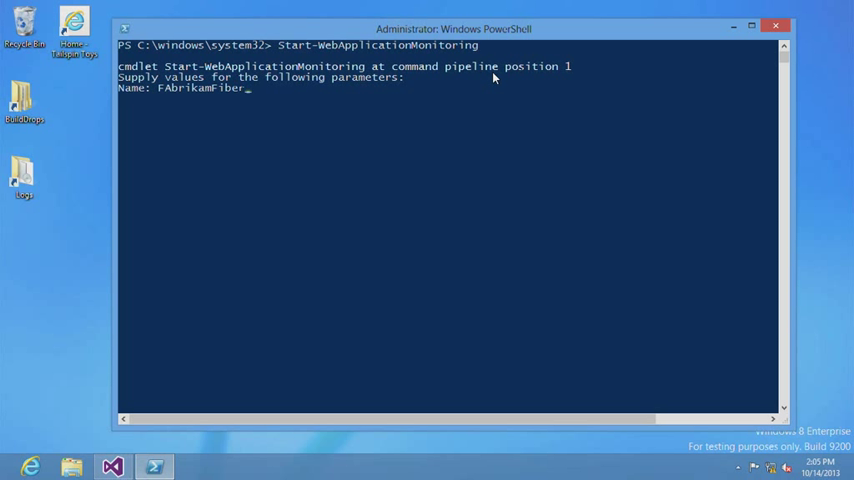
{"action": "key", "text": "Enter"}
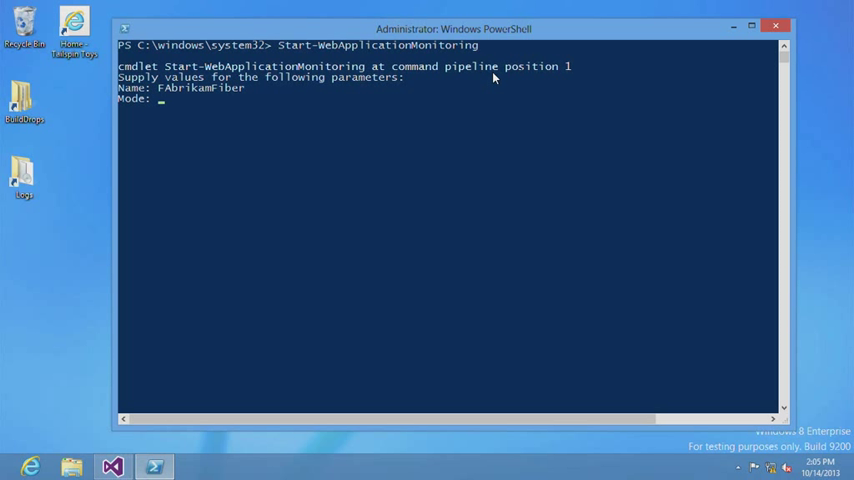
{"action": "type", "text": "monitor"}
{"action": "type", "text": "c"}
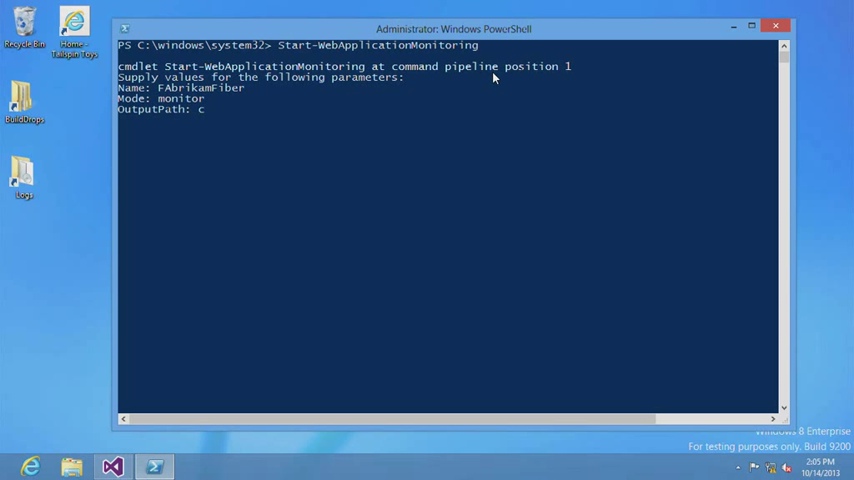
{"action": "type", "text": ":\\logs"}
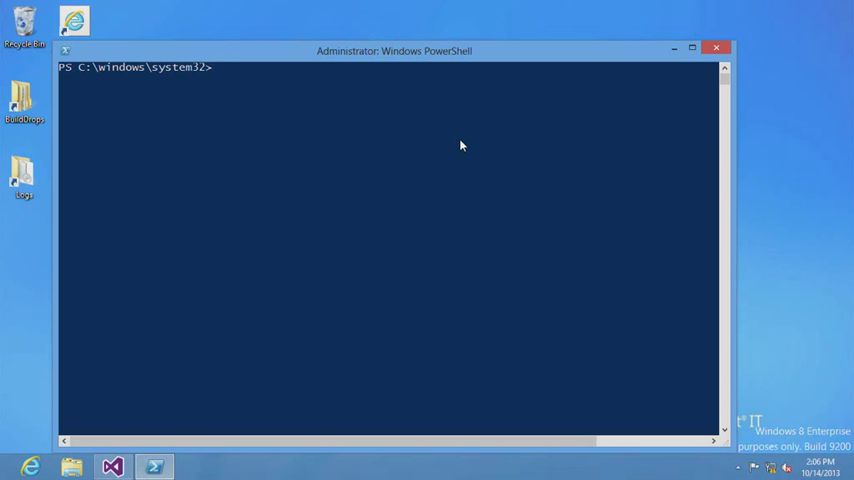
Type 'get-' at the new PowerShell prompt to begin a Get cmdlet
{"action": "type", "text": "g"}
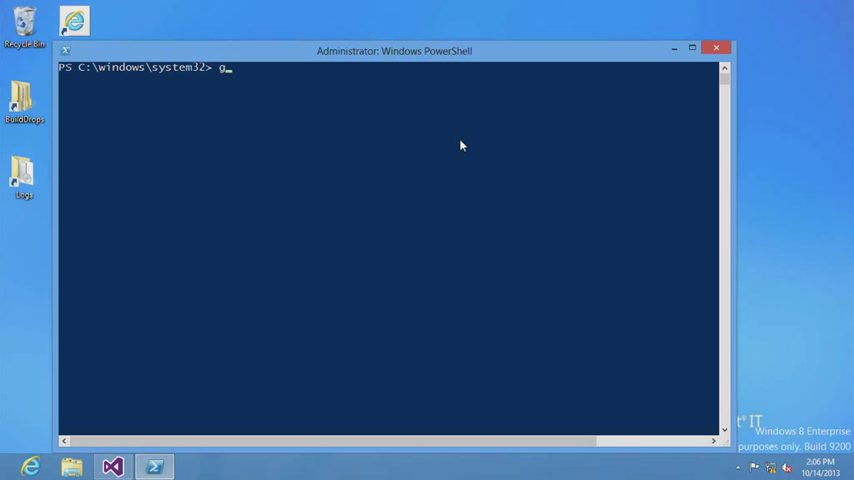
{"action": "type", "text": "et-"}
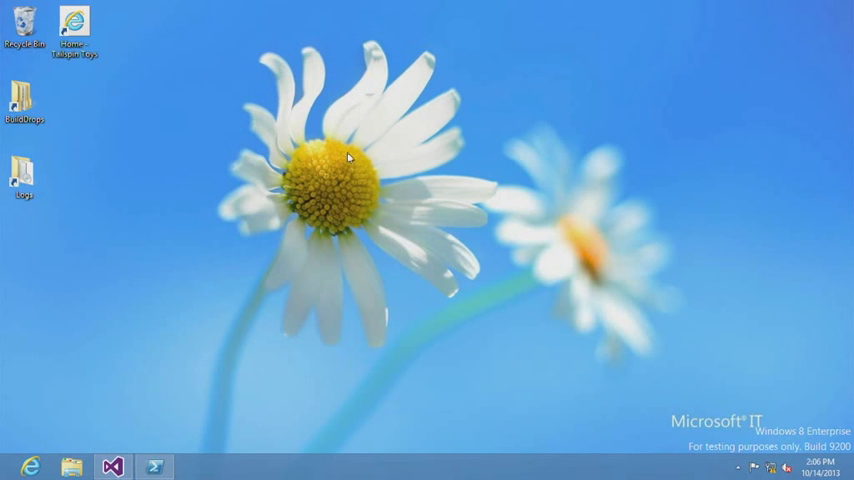
{"action": "double_click", "coordinate": [97, 24]}
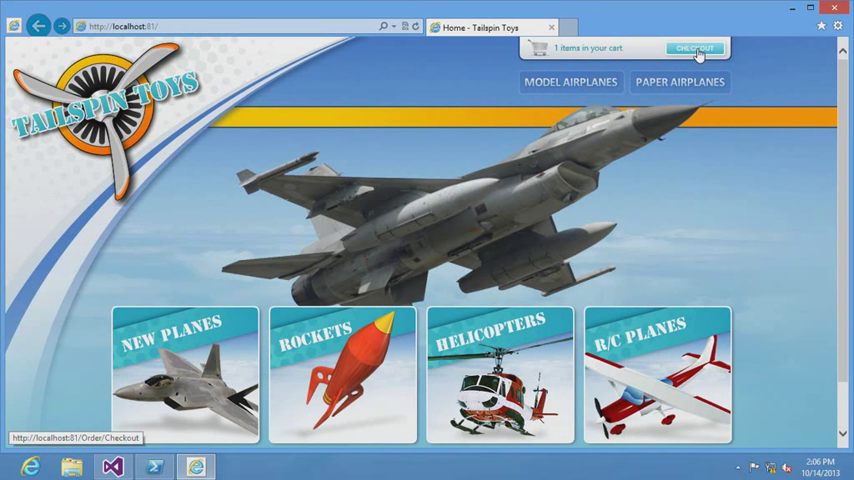
Check out the cart and submit the shipping address for order review
{"action": "left_click", "coordinate": [696, 47]}
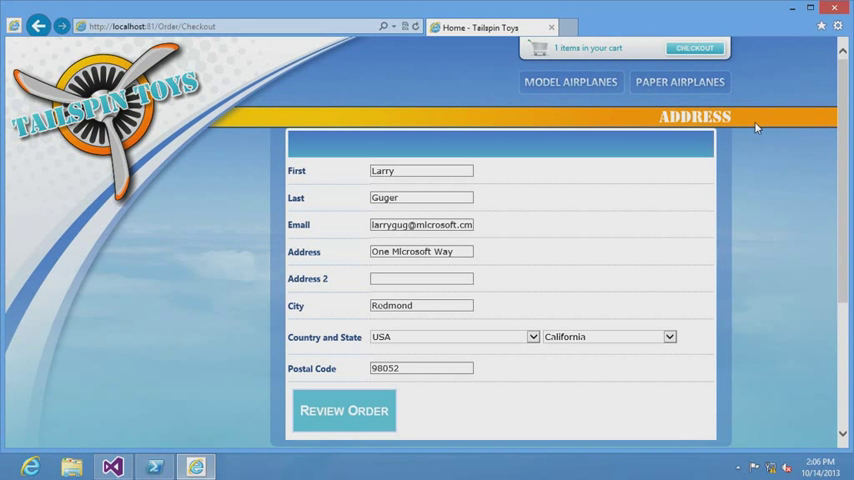
{"action": "mouse_move", "coordinate": [345, 421]}
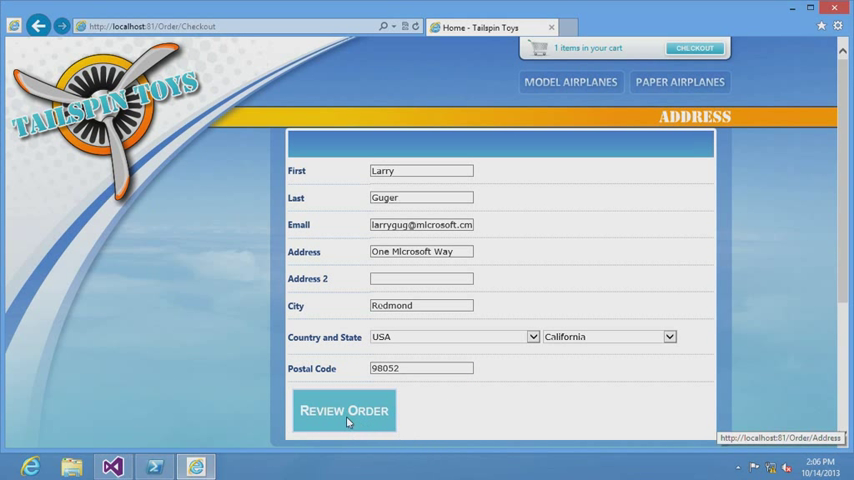
{"action": "left_click", "coordinate": [344, 410]}
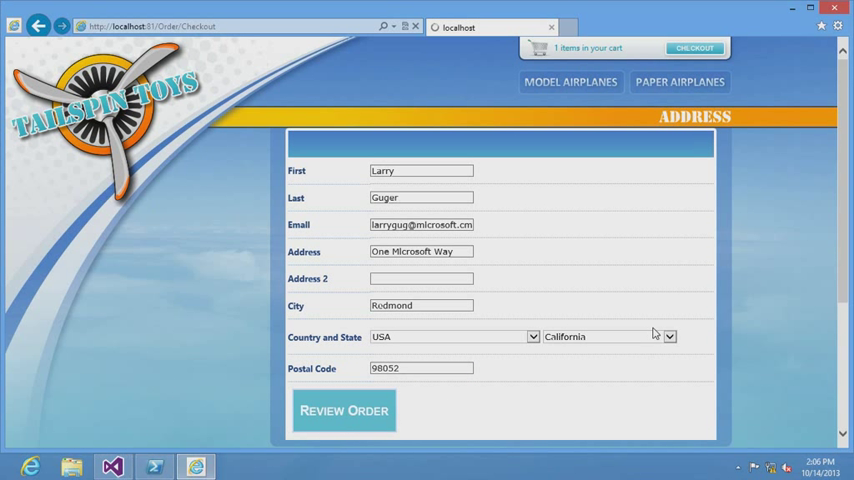
{"action": "left_click", "coordinate": [342, 410]}
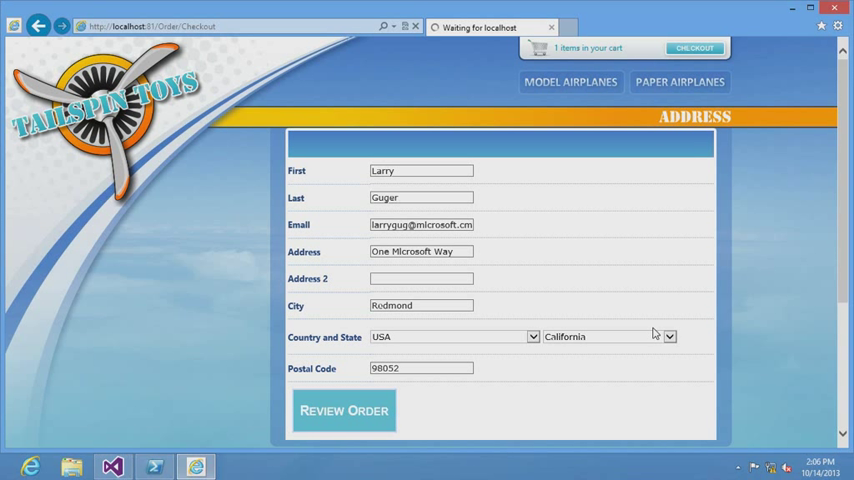
{"action": "left_click", "coordinate": [342, 410]}
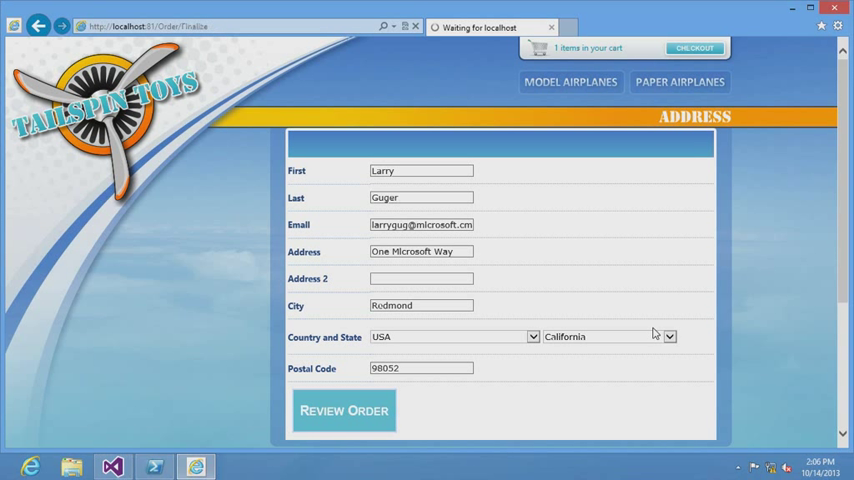
{"action": "left_click", "coordinate": [341, 410]}
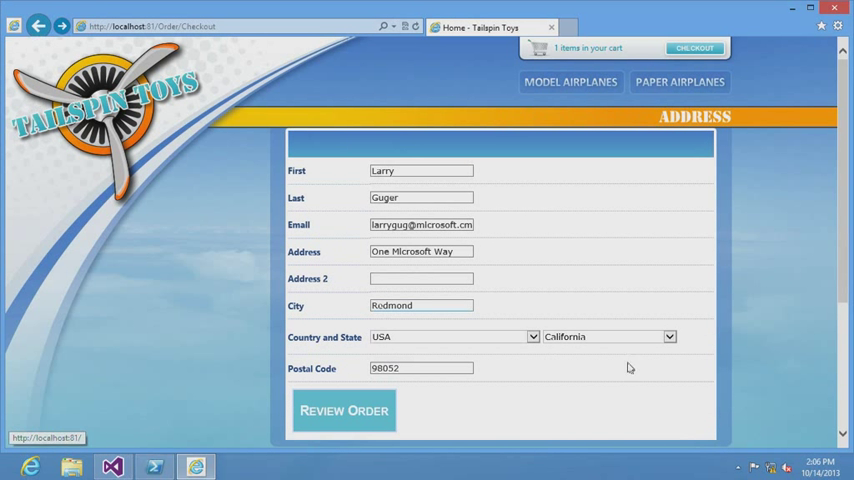
Change the state to Kentucky, resubmit to reach the error page, and close the site
{"action": "left_click", "coordinate": [665, 336]}
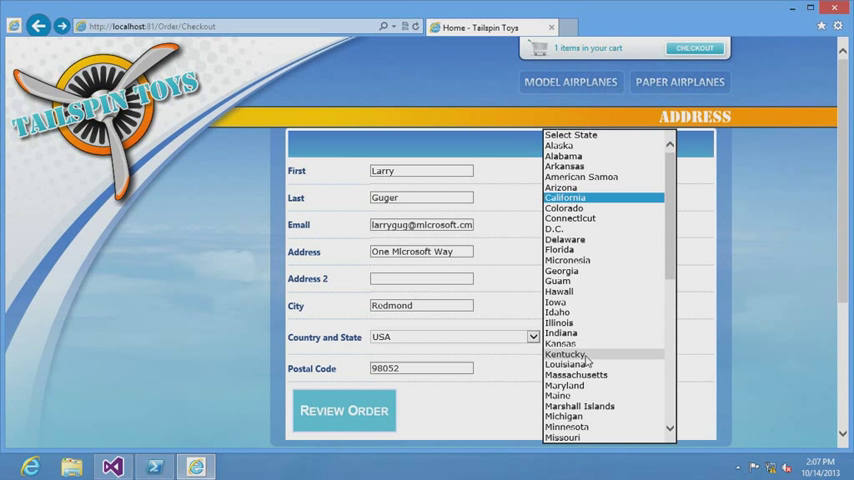
{"action": "left_click", "coordinate": [573, 354]}
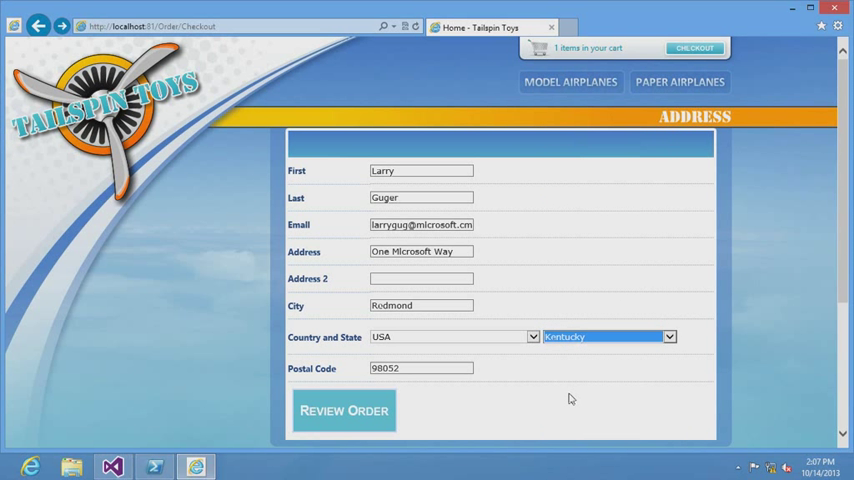
{"action": "left_click", "coordinate": [343, 410]}
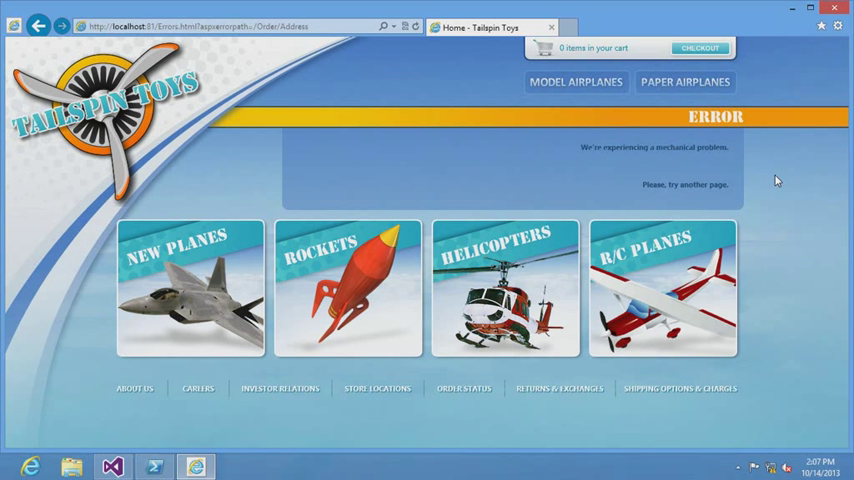
{"action": "mouse_move", "coordinate": [834, 27]}
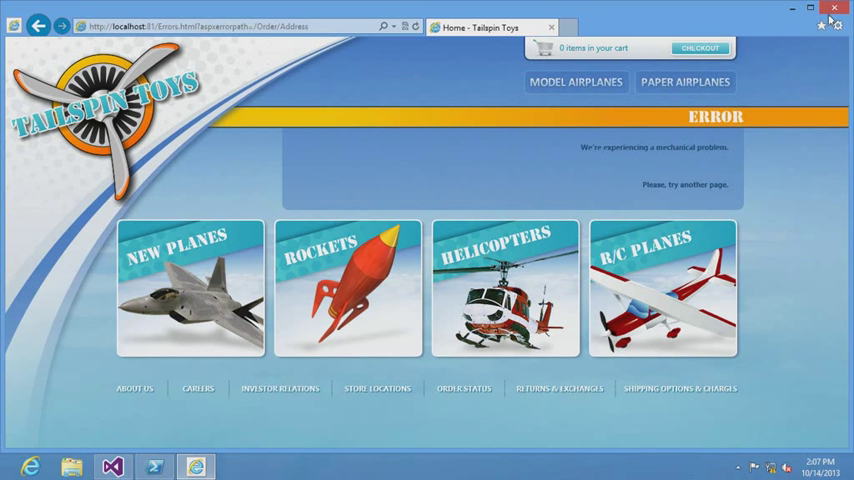
{"action": "left_click", "coordinate": [836, 13]}
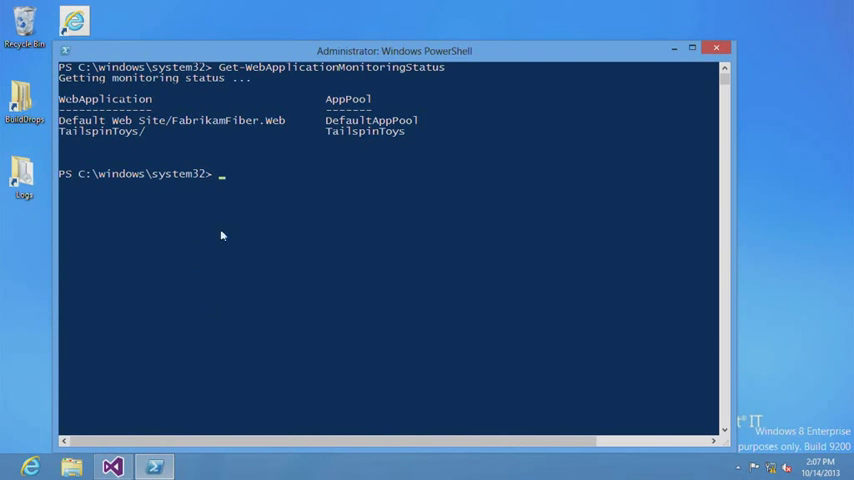
{"action": "mouse_move", "coordinate": [250, 227]}
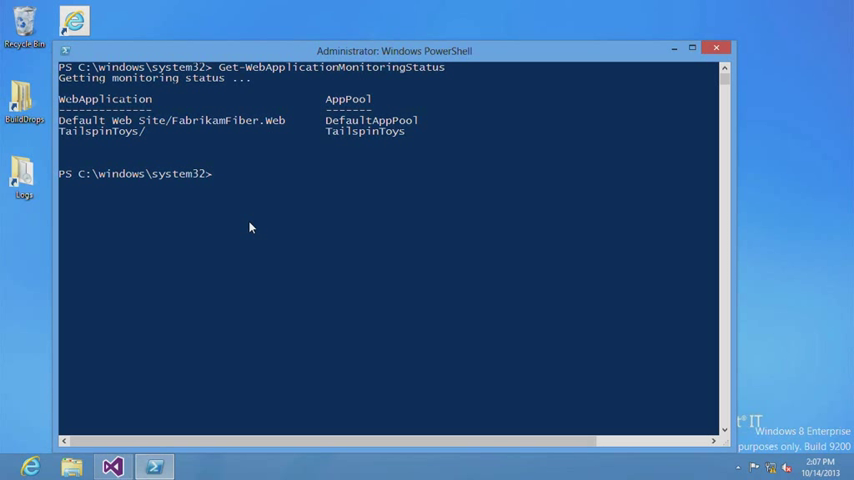
Run Checkpoint-WebApplicationMonitoring with Tailspintoys as the application name
{"action": "type", "text": "checkpoin"}
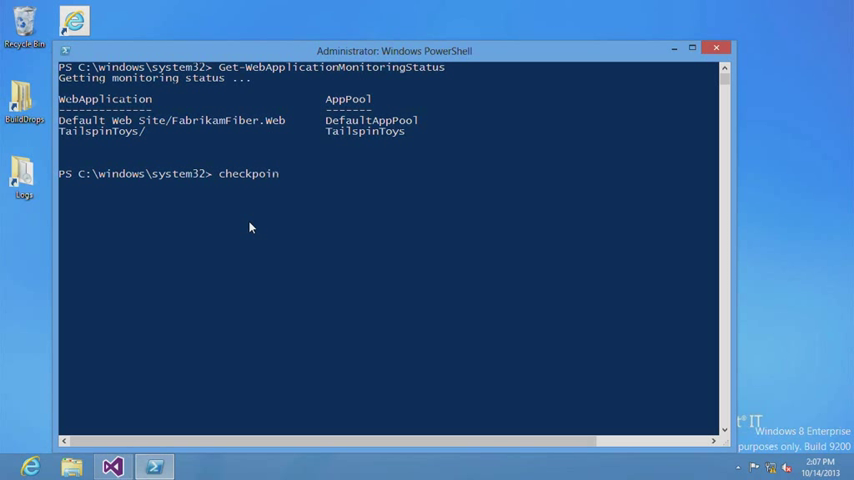
{"action": "type", "text": "t-webapp"}
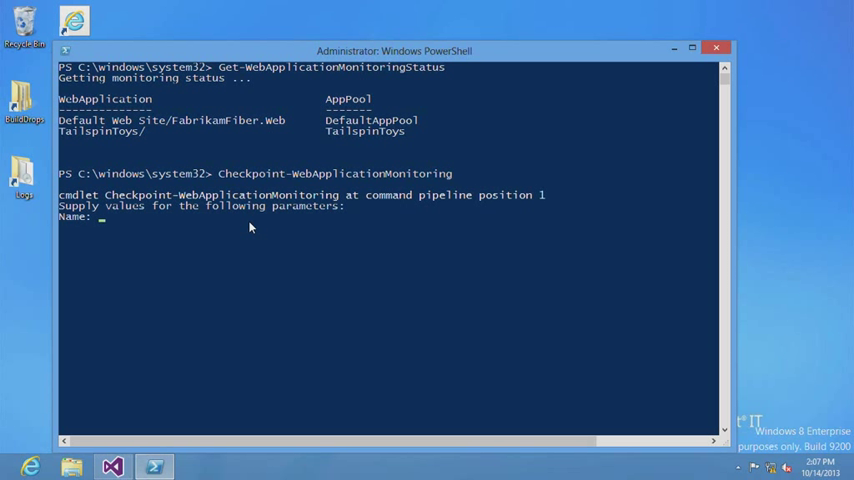
{"action": "type", "text": "T"}
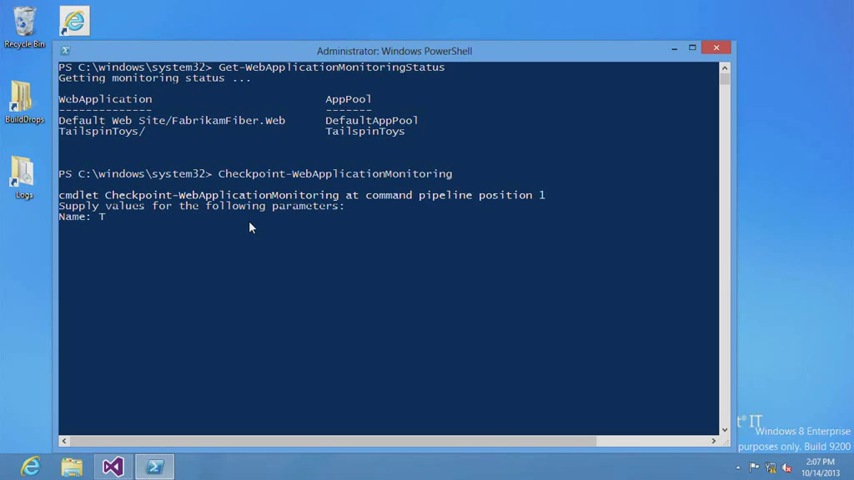
{"action": "type", "text": "ailspintoys"}
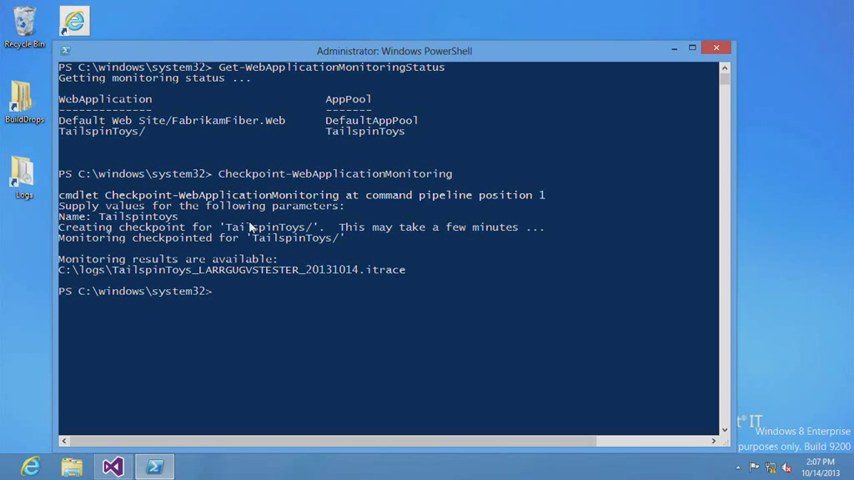
{"action": "mouse_move", "coordinate": [402, 271]}
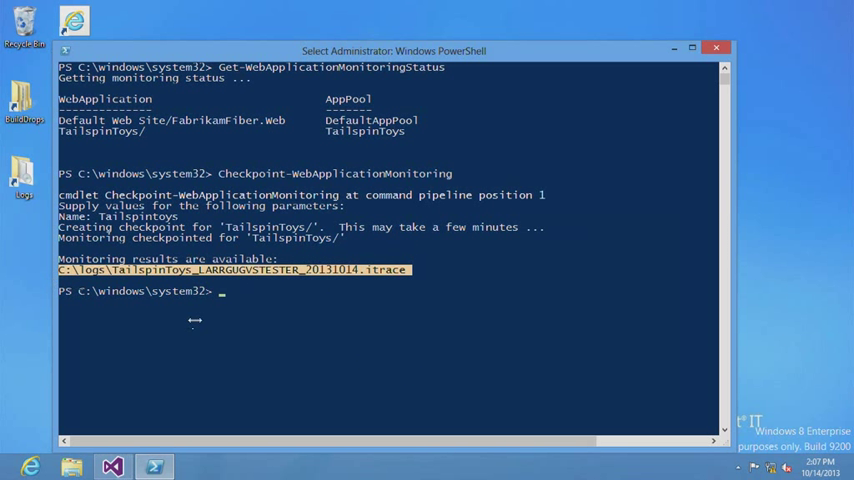
{"action": "mouse_move", "coordinate": [133, 217]}
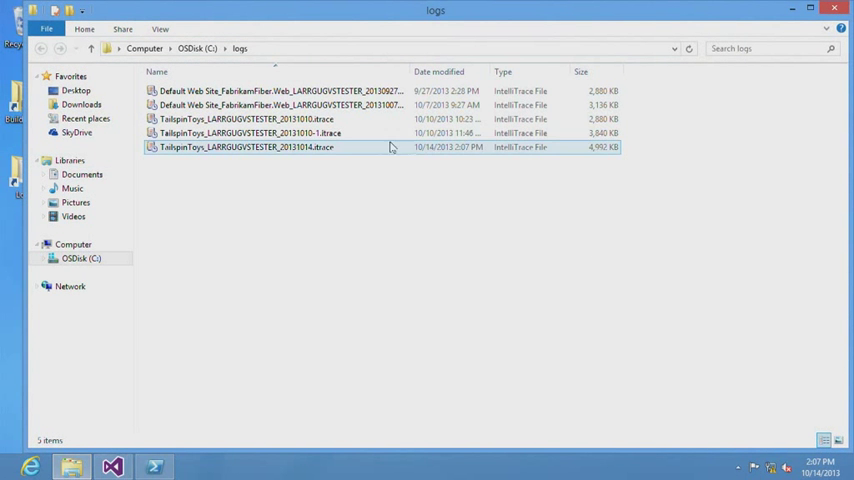
Select the newest TailspinToys .itrace file in C:\logs and close PowerShell
{"action": "left_click", "coordinate": [240, 146]}
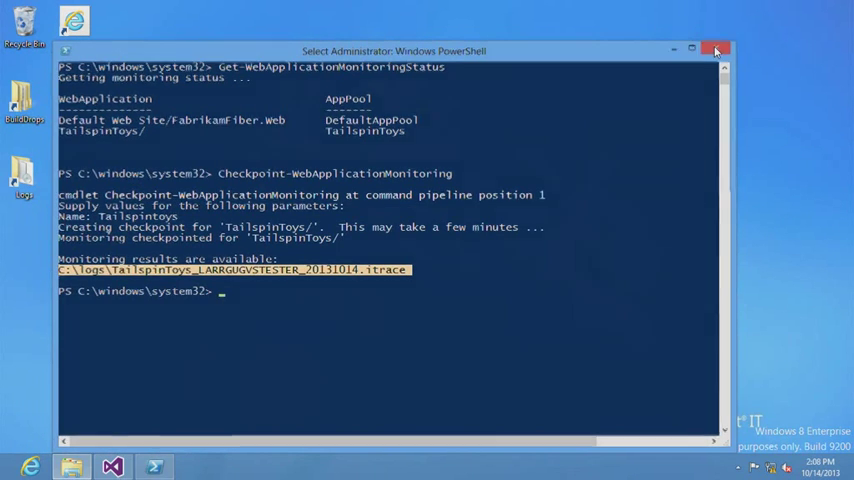
{"action": "left_click", "coordinate": [722, 45]}
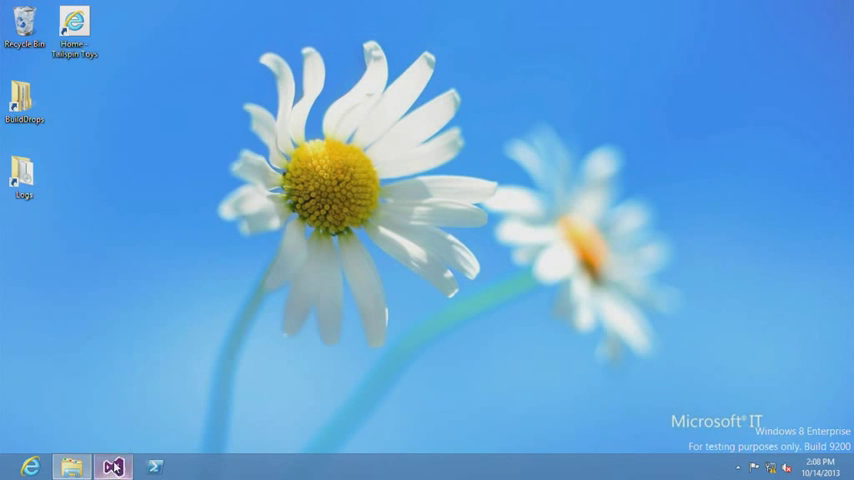
Open the newest TailspinToys .itrace file from the logs folder in Visual Studio
{"action": "left_click", "coordinate": [109, 465]}
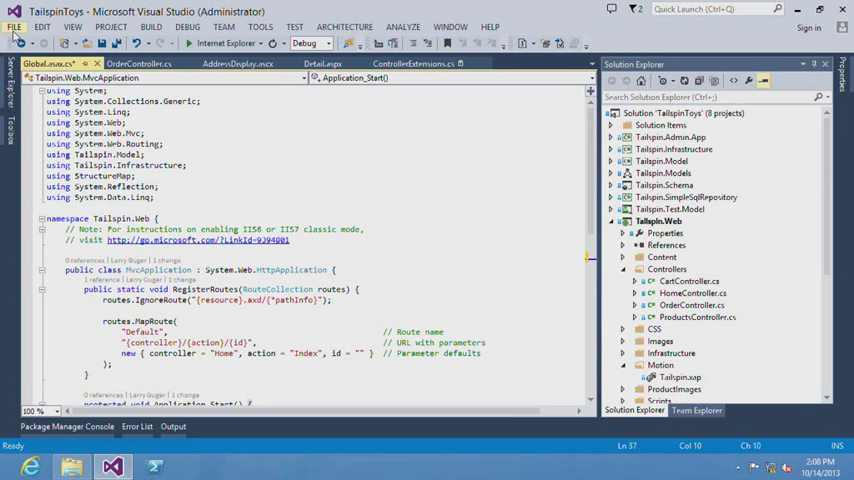
{"action": "left_click", "coordinate": [13, 23]}
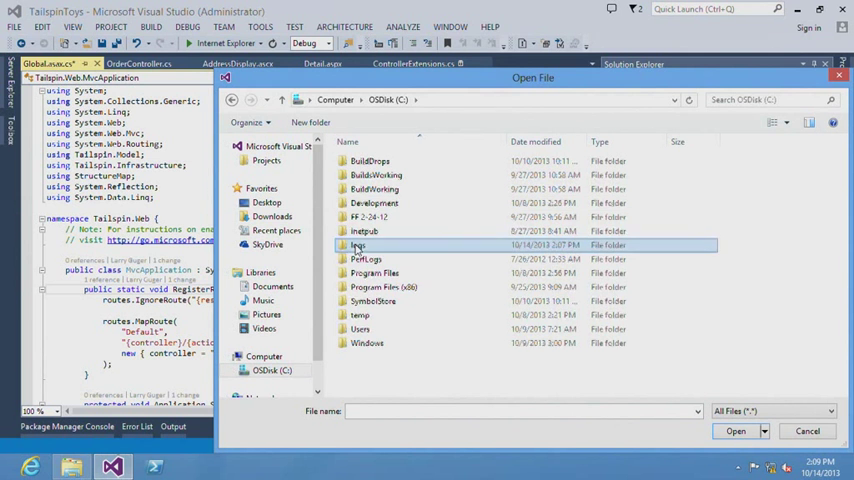
{"action": "double_click", "coordinate": [357, 244]}
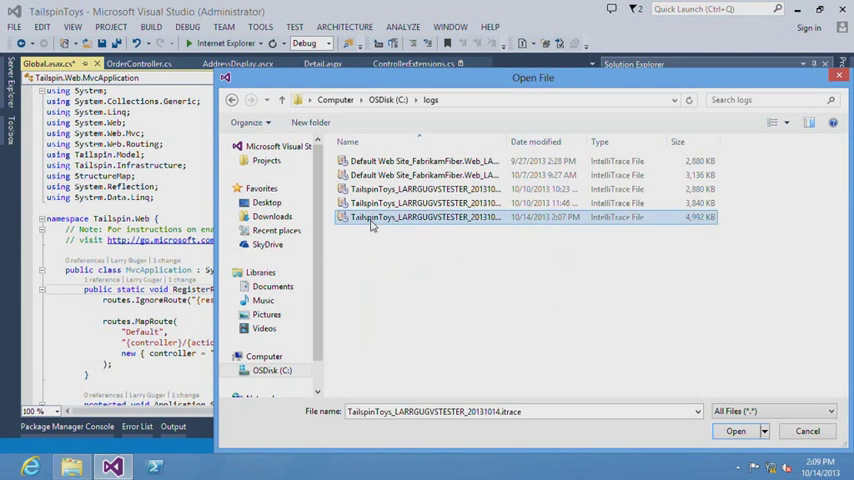
{"action": "left_click", "coordinate": [736, 430]}
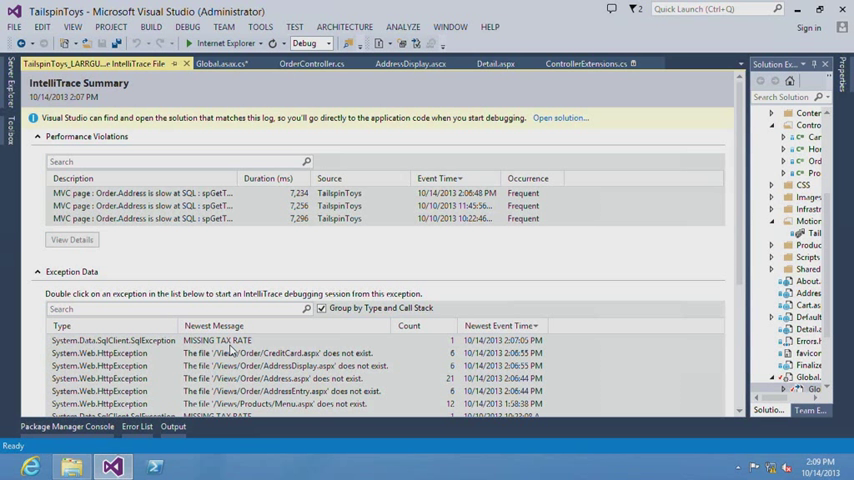
{"action": "mouse_move", "coordinate": [616, 133]}
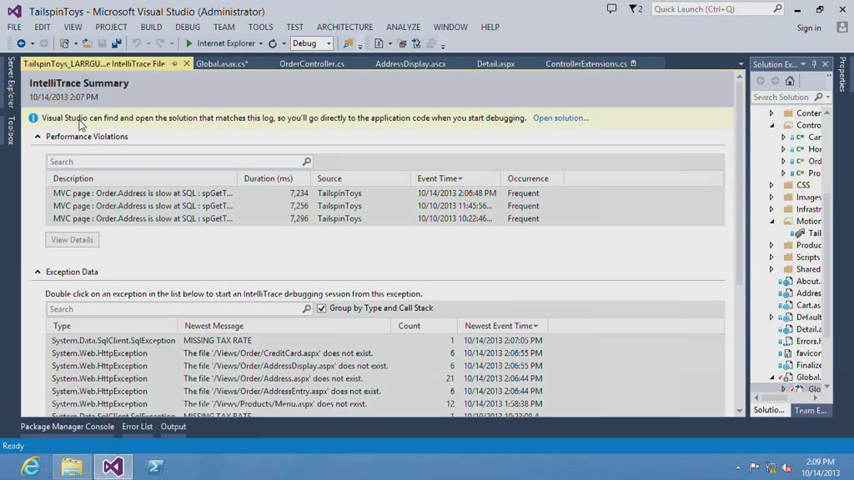
{"action": "mouse_move", "coordinate": [234, 128]}
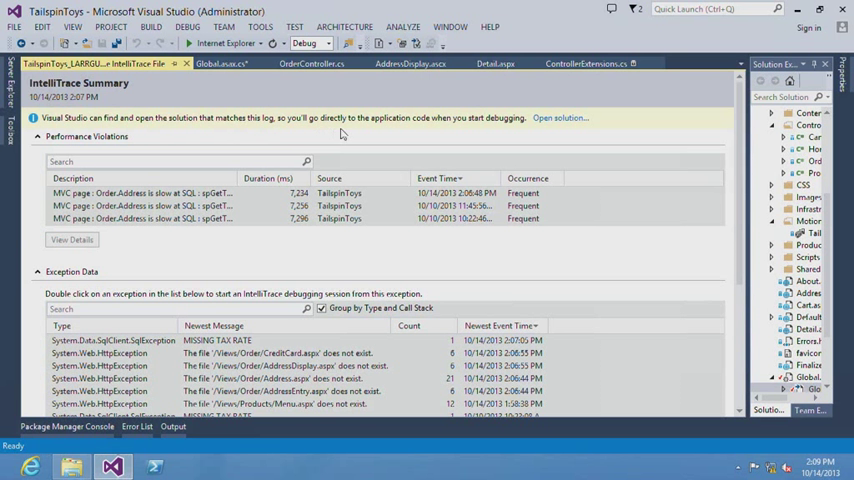
{"action": "mouse_move", "coordinate": [437, 128]}
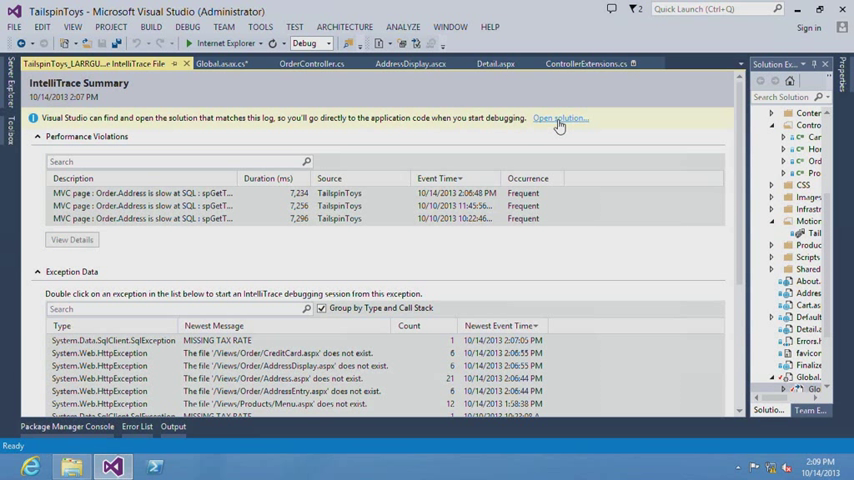
Open the labeled TailspinToys.sln from source control and answer the save-changes prompt
{"action": "left_click", "coordinate": [556, 118]}
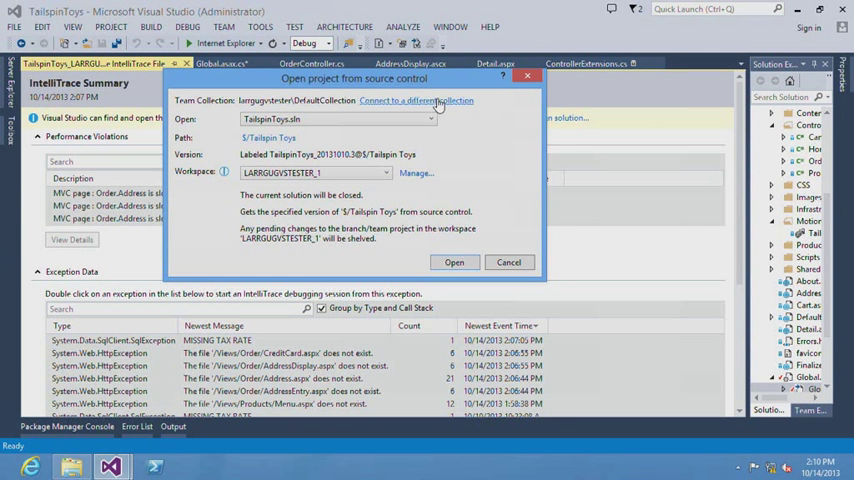
{"action": "mouse_move", "coordinate": [177, 133]}
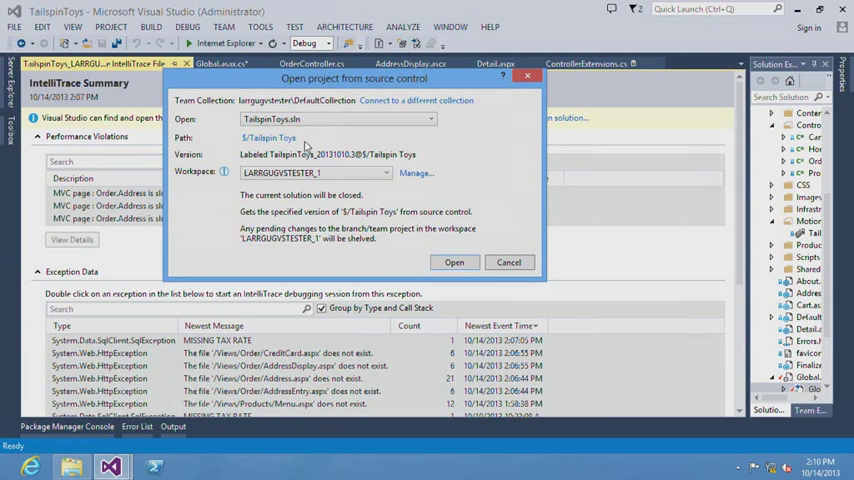
{"action": "mouse_move", "coordinate": [320, 156]}
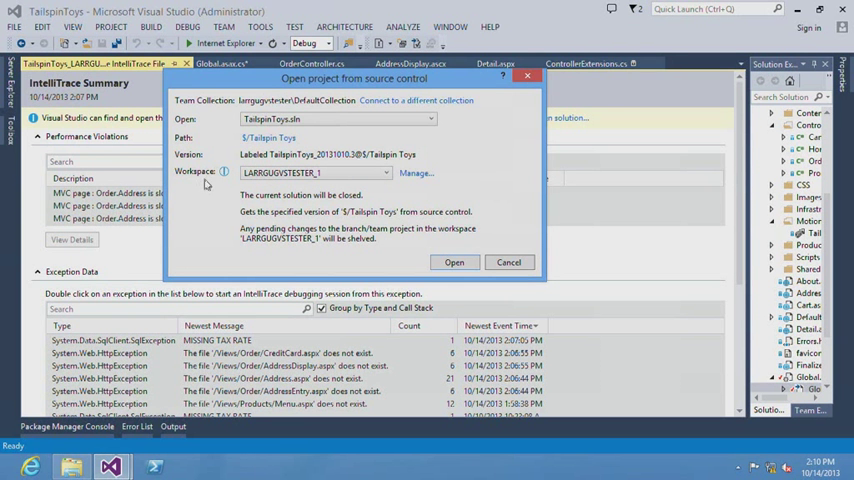
{"action": "mouse_move", "coordinate": [240, 207]}
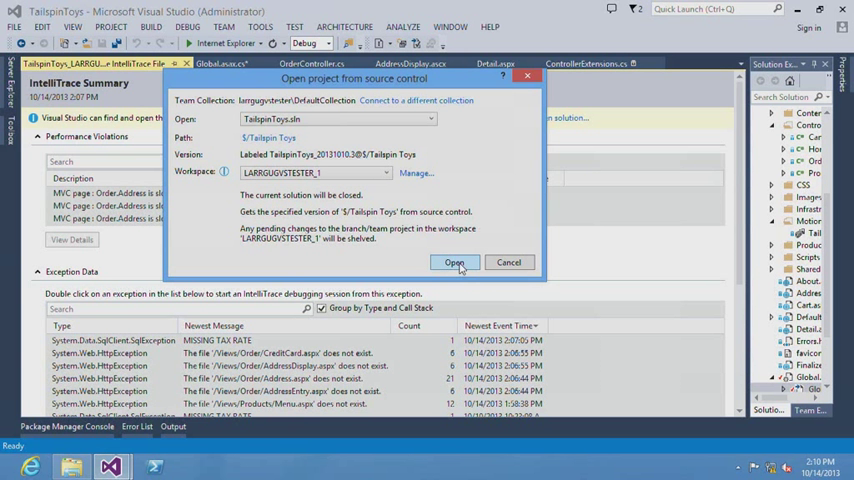
{"action": "left_click", "coordinate": [457, 262]}
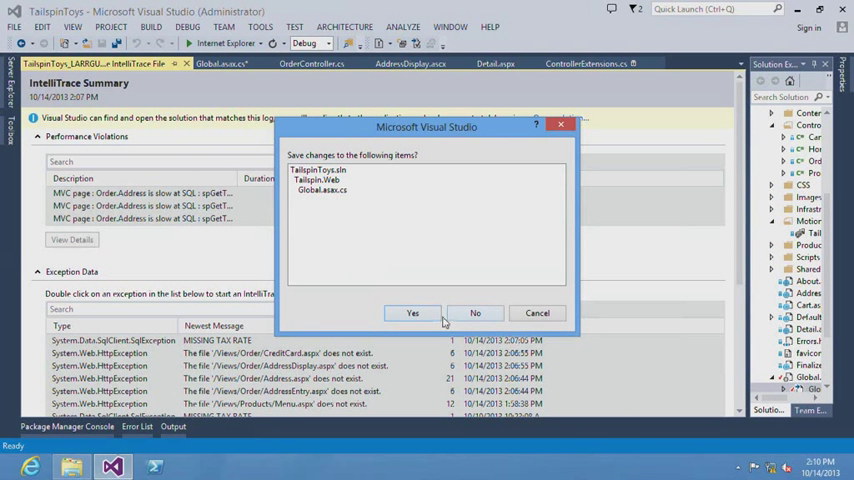
{"action": "left_click", "coordinate": [412, 313]}
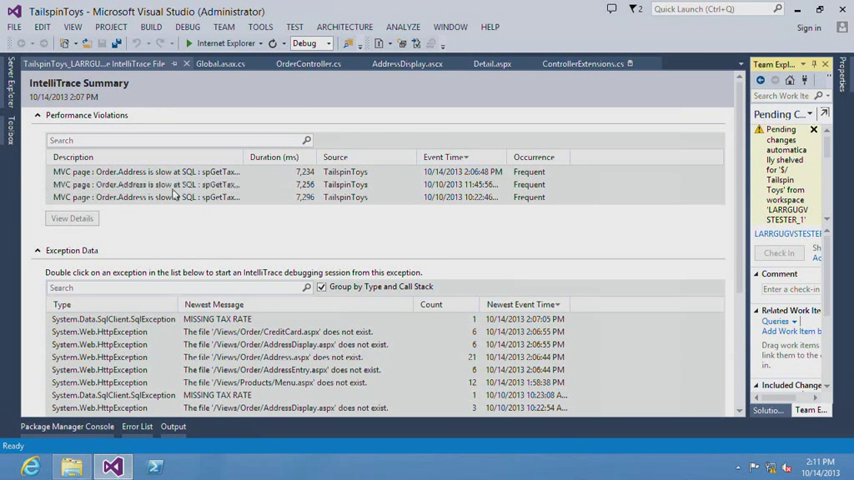
Select an Order.Address slow SQL violation and view its details
{"action": "left_click", "coordinate": [180, 184]}
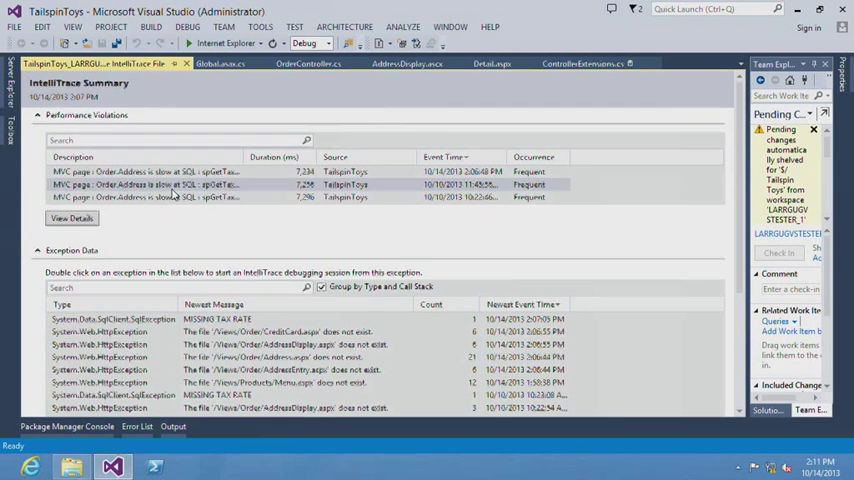
{"action": "left_click", "coordinate": [70, 218]}
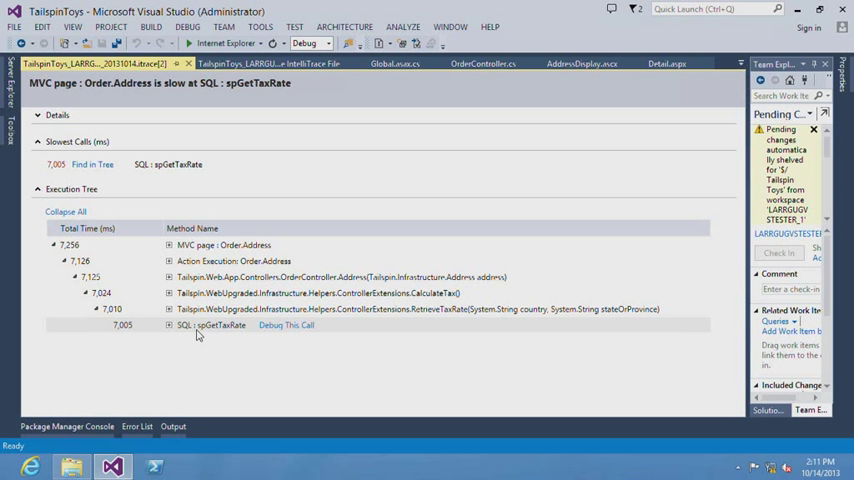
{"action": "mouse_move", "coordinate": [166, 325]}
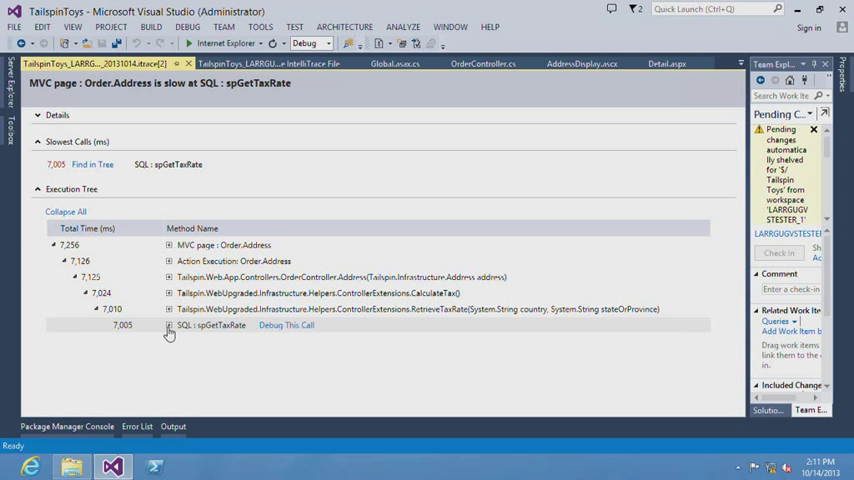
Expand the recorded spGetTaxRate call's values and its first command parameter
{"action": "left_click", "coordinate": [168, 324]}
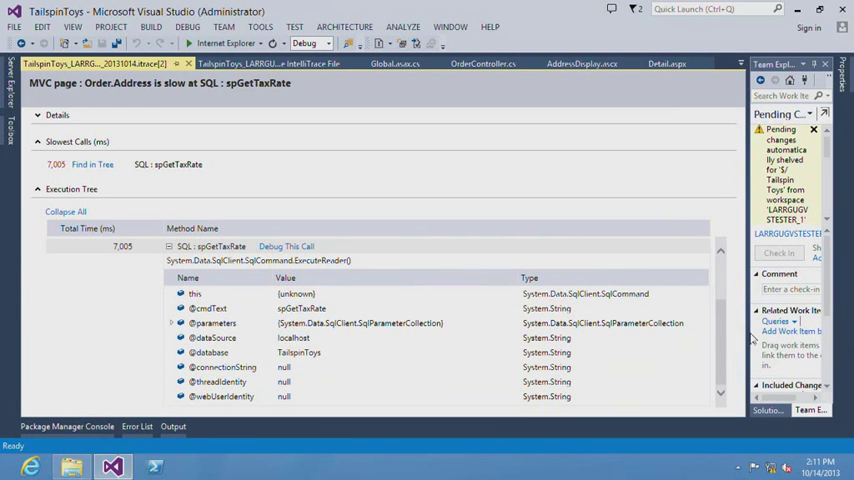
{"action": "mouse_move", "coordinate": [332, 330]}
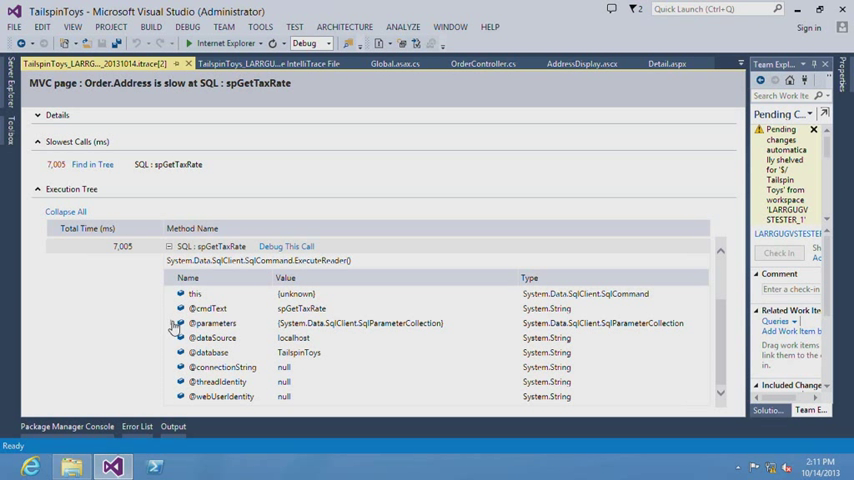
{"action": "left_click", "coordinate": [176, 324]}
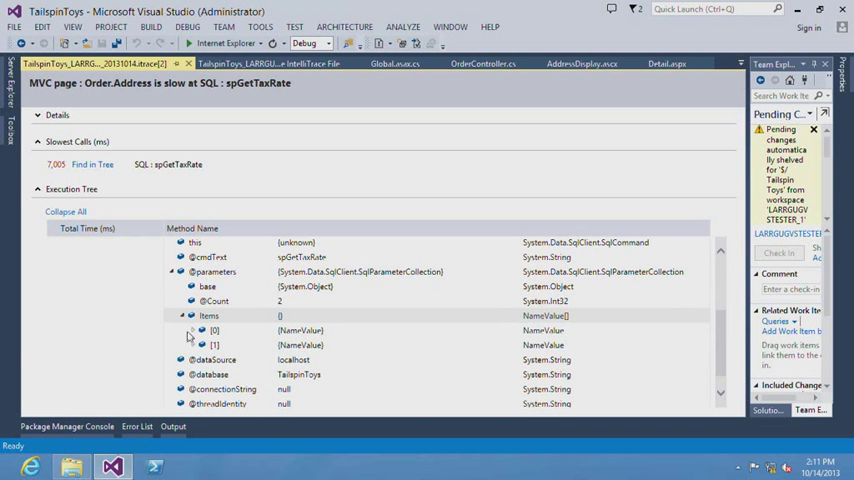
{"action": "left_click", "coordinate": [190, 331]}
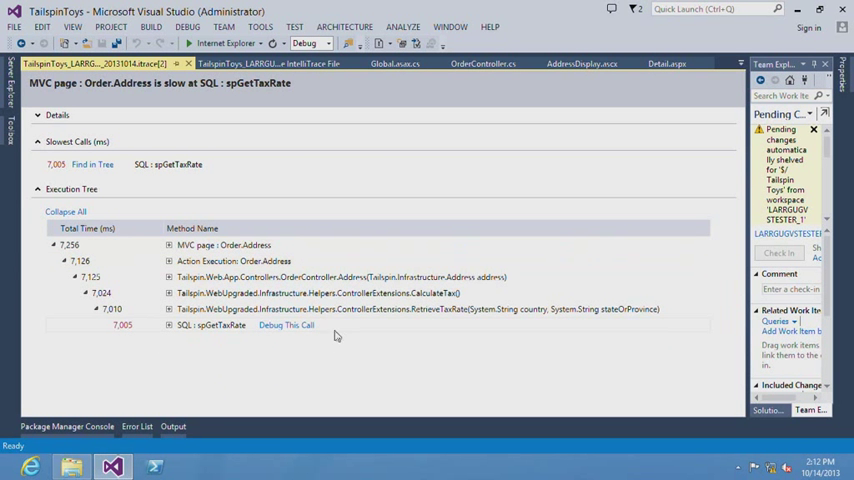
{"action": "mouse_move", "coordinate": [352, 333]}
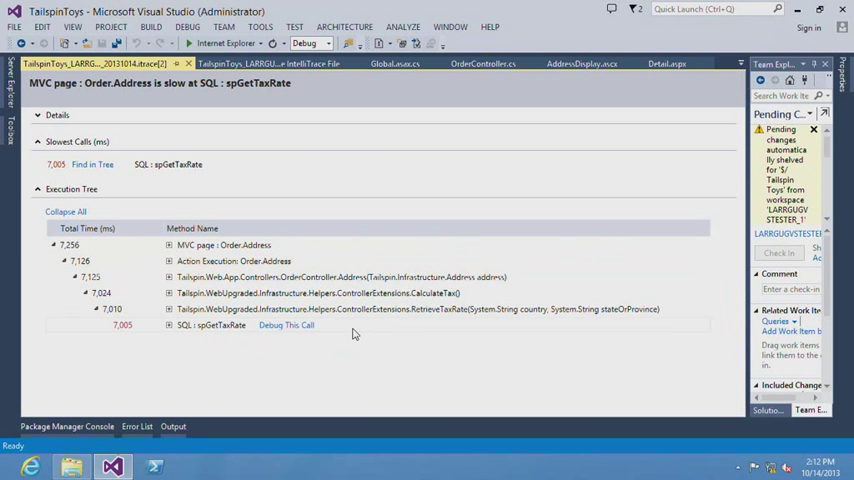
{"action": "mouse_move", "coordinate": [366, 328]}
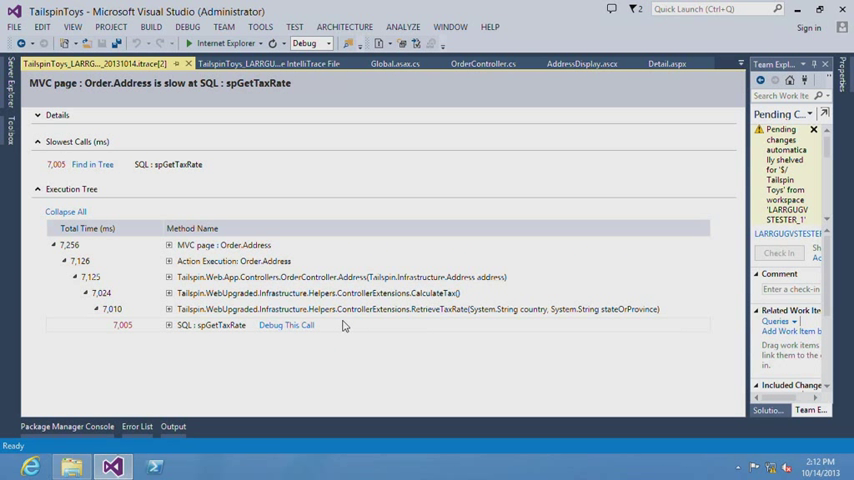
{"action": "mouse_move", "coordinate": [286, 316]}
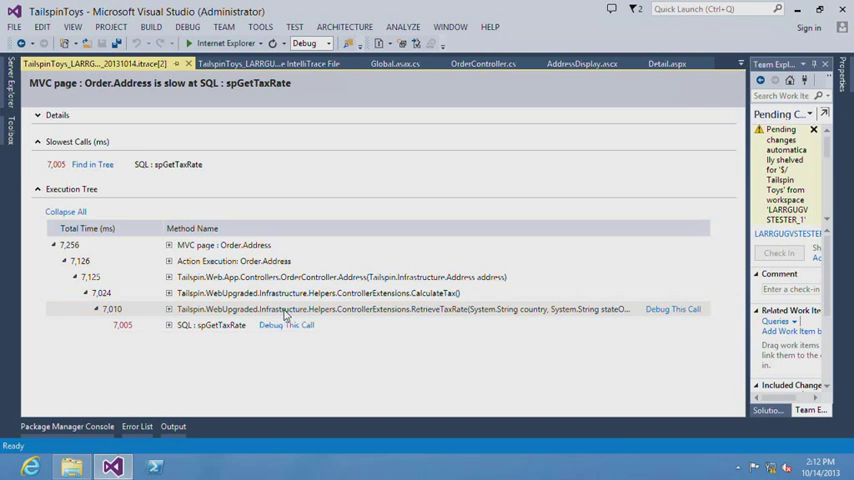
{"action": "left_click", "coordinate": [672, 309]}
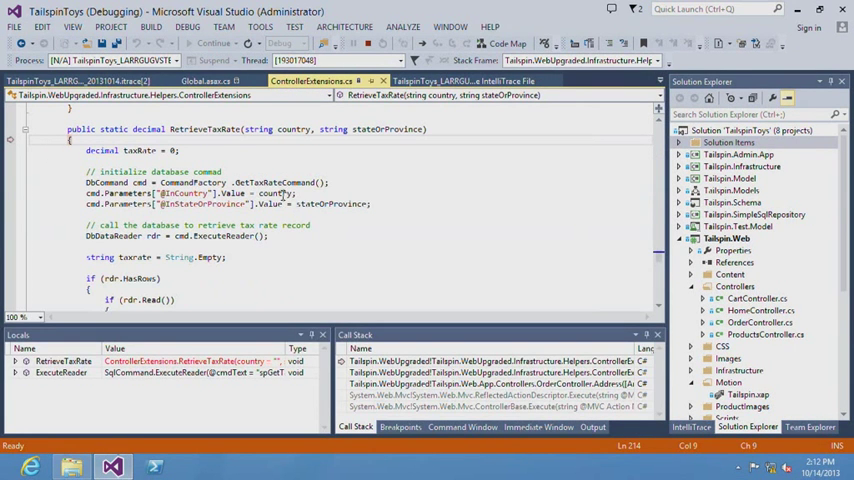
{"action": "mouse_move", "coordinate": [562, 242]}
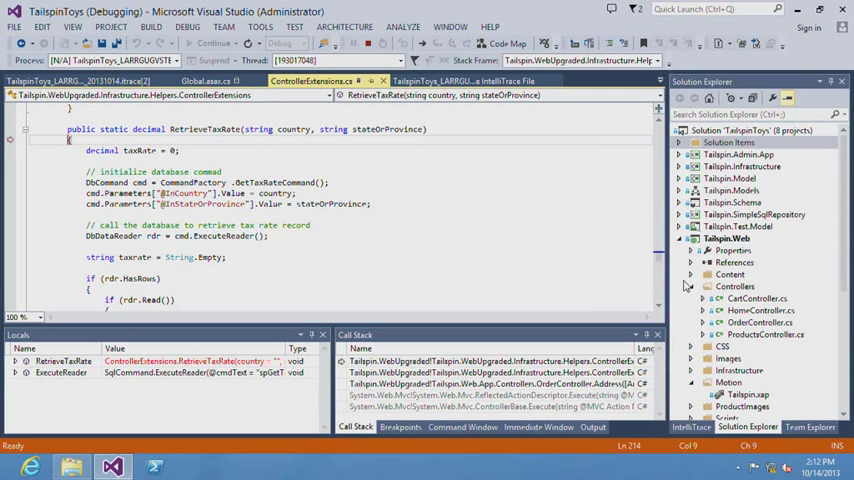
{"action": "mouse_move", "coordinate": [603, 226]}
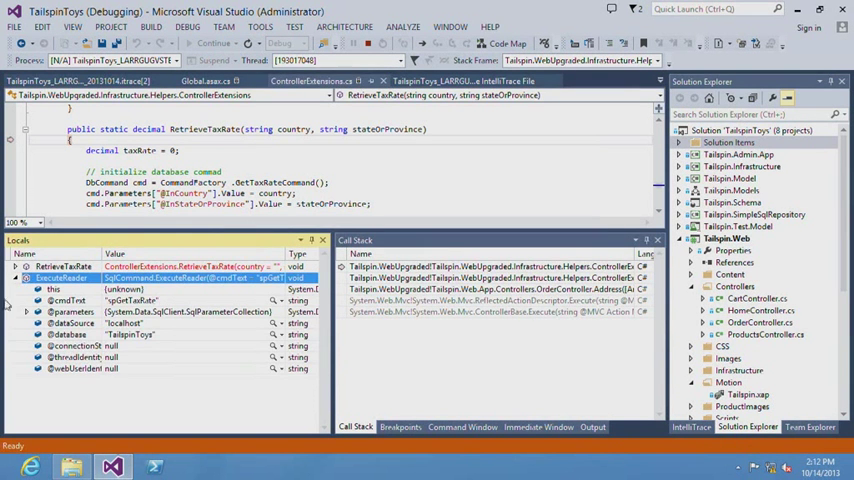
{"action": "left_click", "coordinate": [18, 311]}
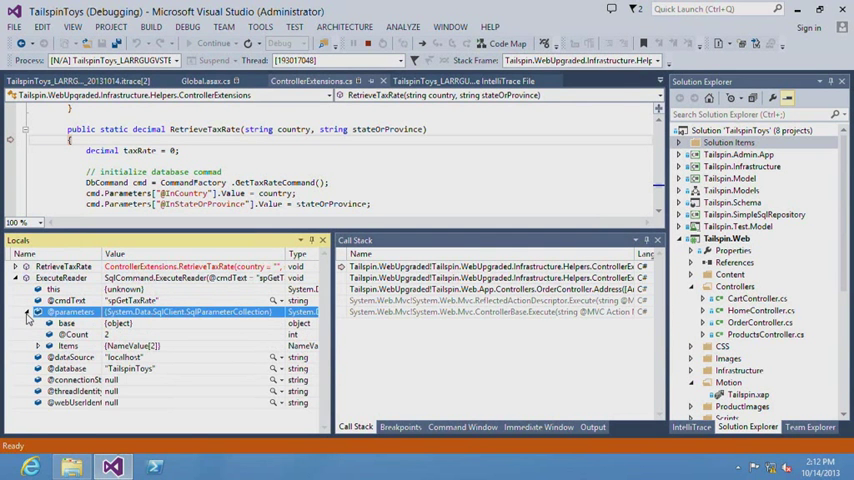
{"action": "left_click", "coordinate": [40, 352]}
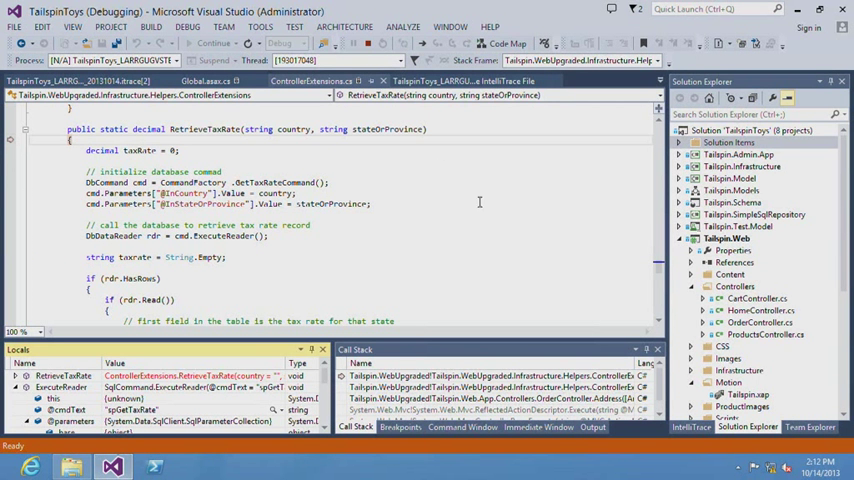
Open the TailspinToys build definition from Team Explorer Builds for editing
{"action": "left_click", "coordinate": [811, 430]}
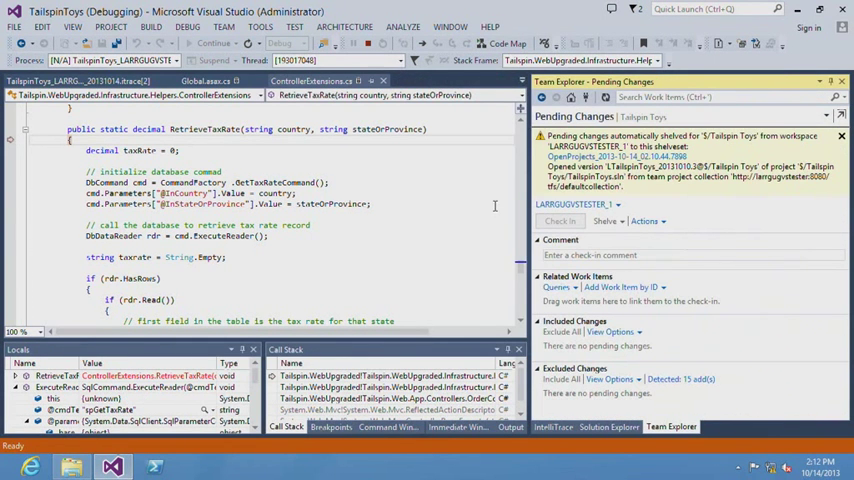
{"action": "mouse_move", "coordinate": [803, 201]}
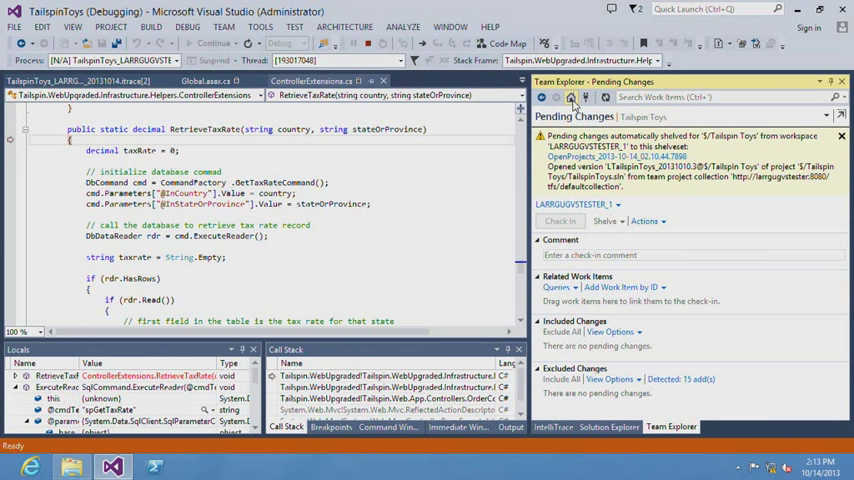
{"action": "left_click", "coordinate": [569, 96]}
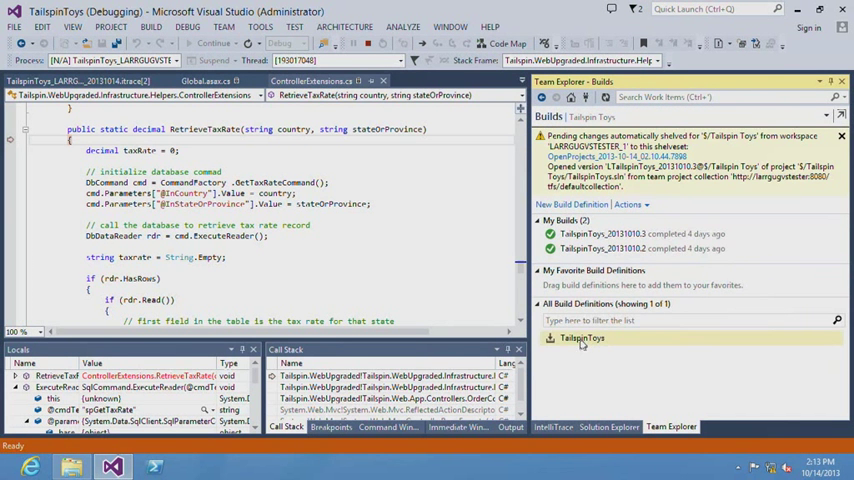
{"action": "right_click", "coordinate": [582, 338]}
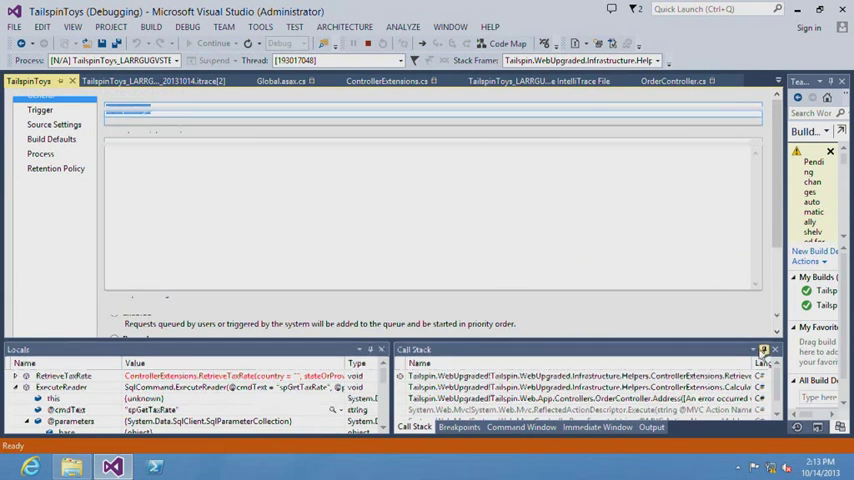
{"action": "left_click", "coordinate": [42, 103]}
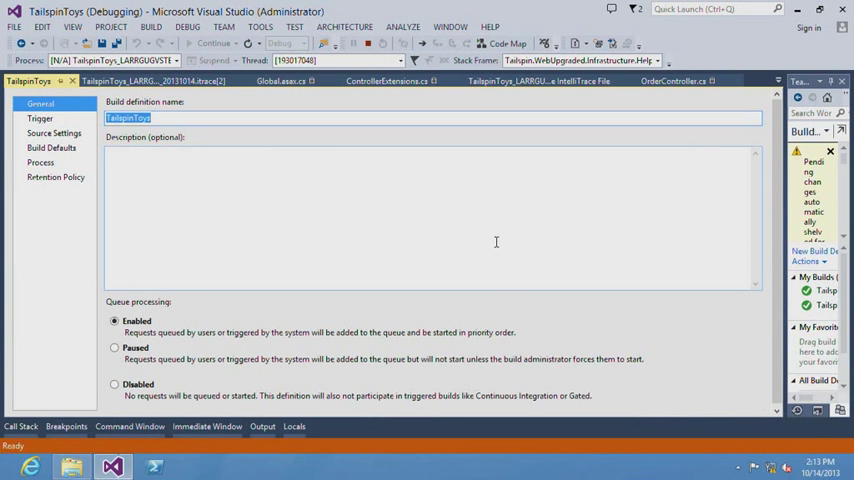
{"action": "mouse_move", "coordinate": [48, 148]}
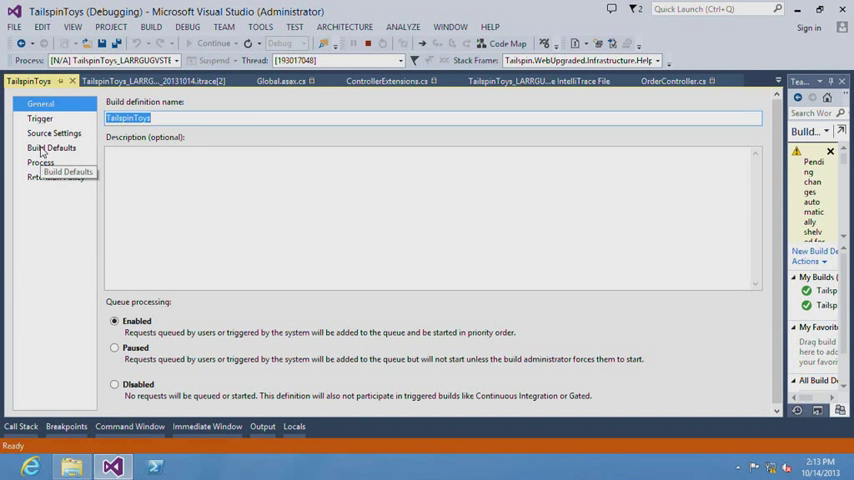
Show the build definition's Process parameters, including the TailspinToys.sln project
{"action": "left_click", "coordinate": [40, 163]}
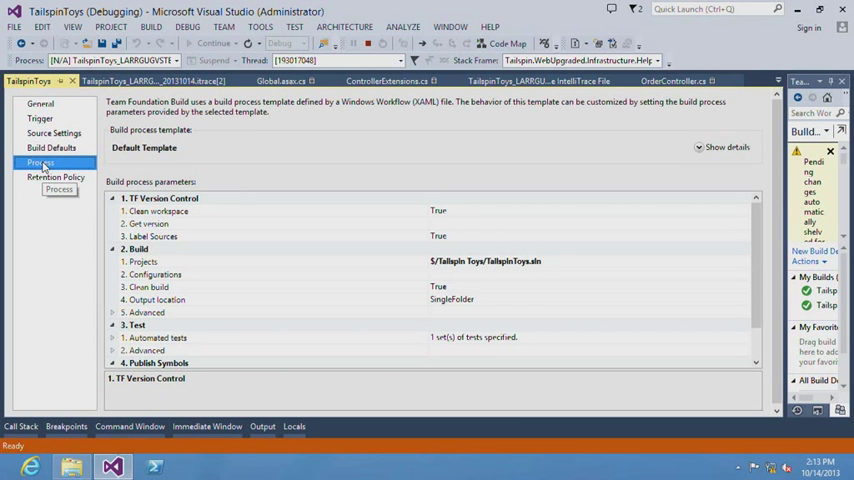
{"action": "mouse_move", "coordinate": [288, 305]}
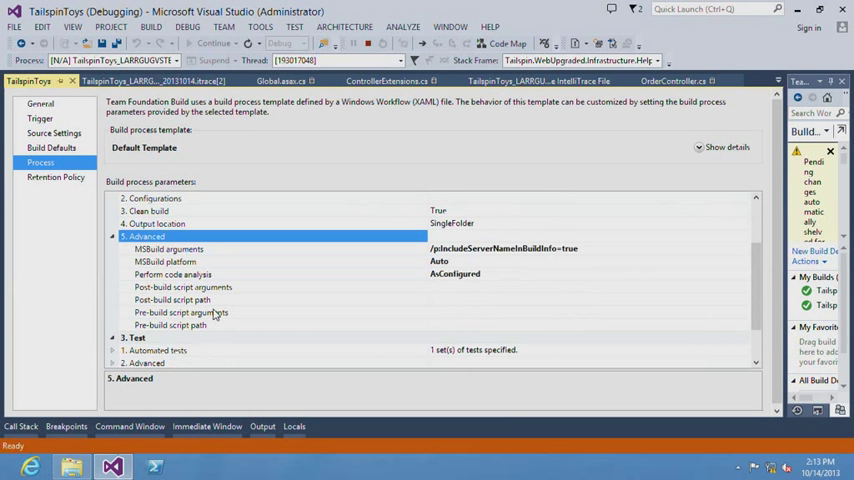
{"action": "mouse_move", "coordinate": [237, 261]}
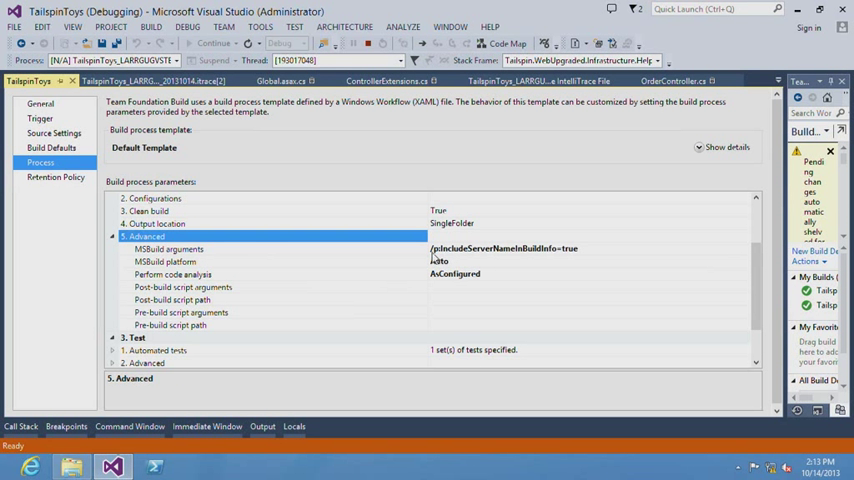
{"action": "mouse_move", "coordinate": [458, 256]}
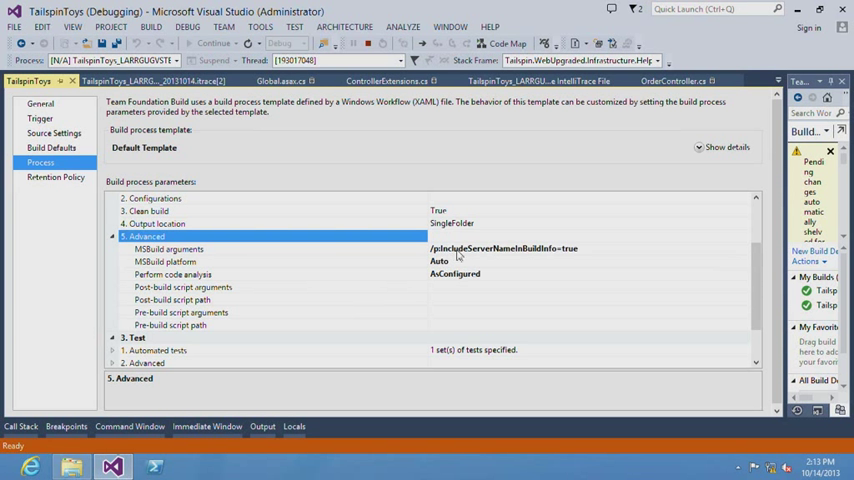
{"action": "mouse_move", "coordinate": [549, 261]}
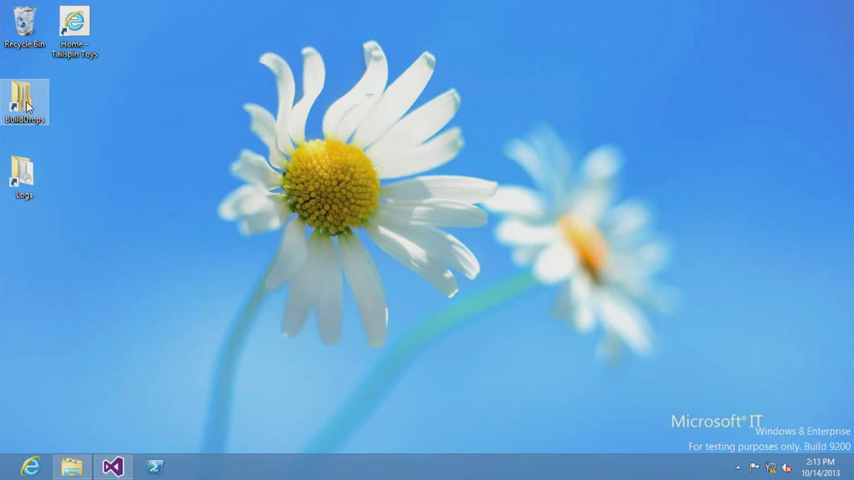
Browse BuildDrops > TailspinToys_20131010.3 > _PublishedWebsites > Tailspin.Web and open BuildInfo.config
{"action": "double_click", "coordinate": [33, 95]}
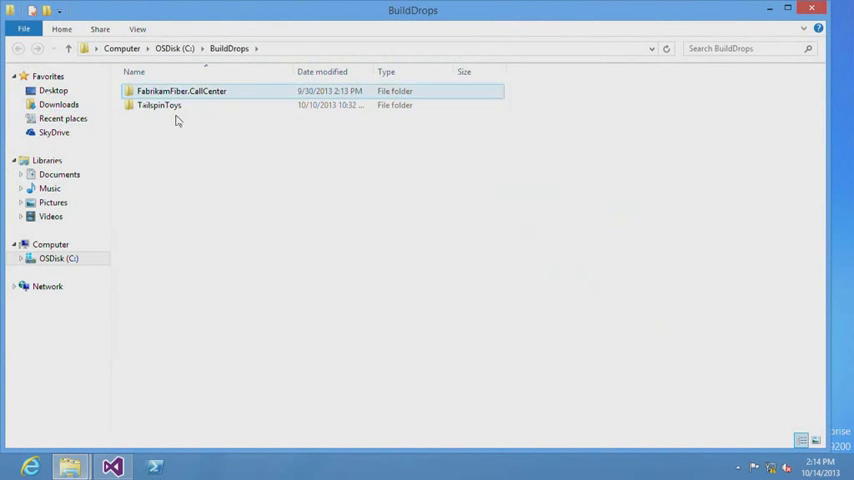
{"action": "double_click", "coordinate": [162, 106]}
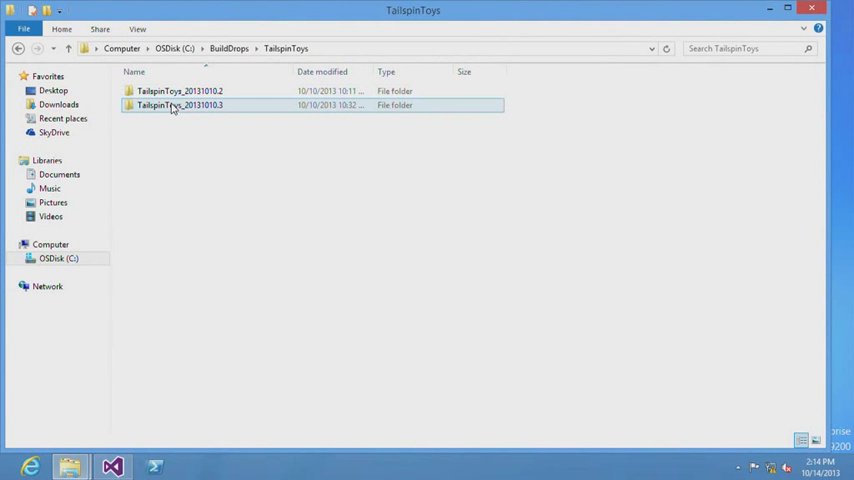
{"action": "mouse_move", "coordinate": [264, 113]}
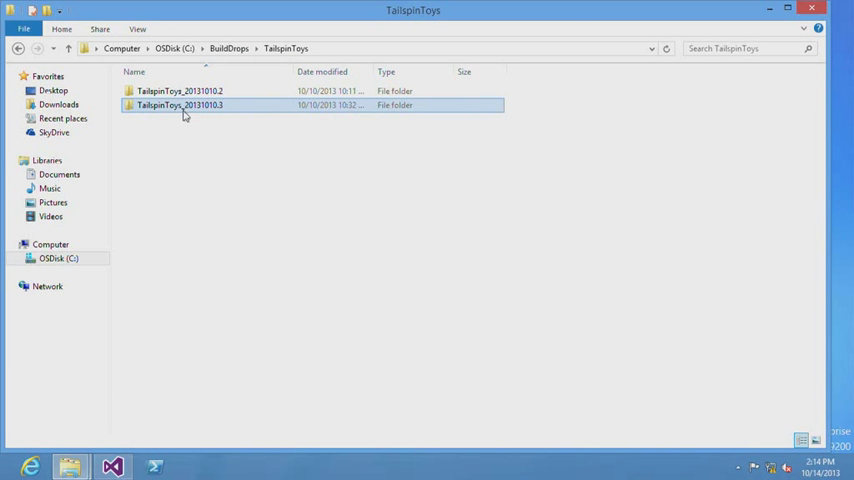
{"action": "double_click", "coordinate": [180, 107]}
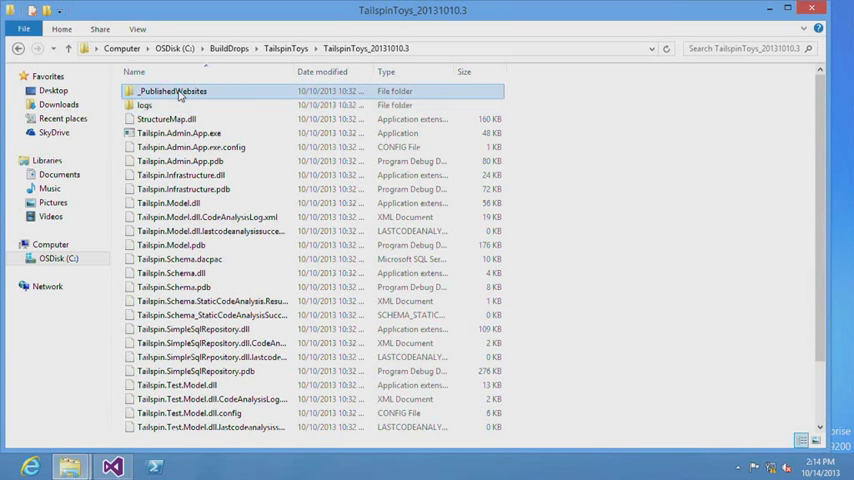
{"action": "double_click", "coordinate": [180, 89]}
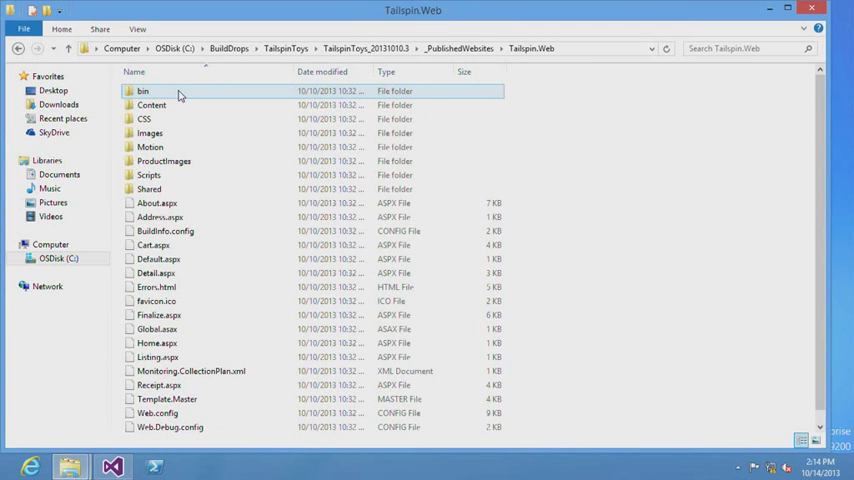
{"action": "left_click", "coordinate": [148, 175]}
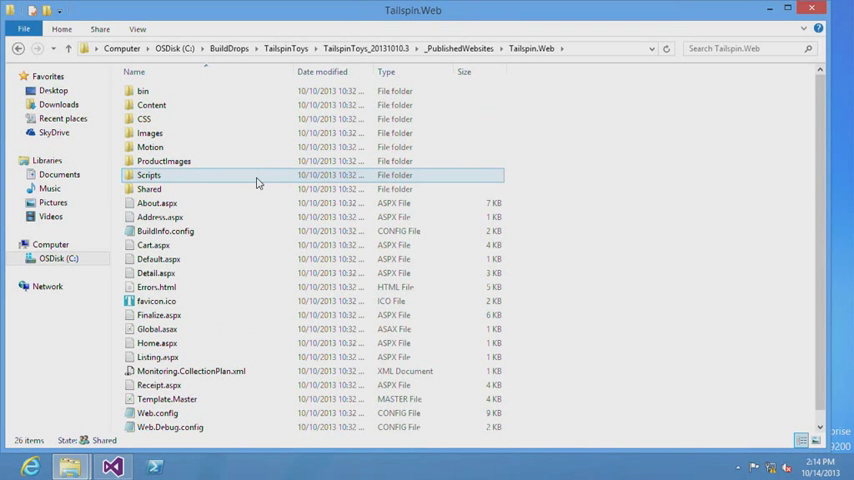
{"action": "mouse_move", "coordinate": [258, 181]}
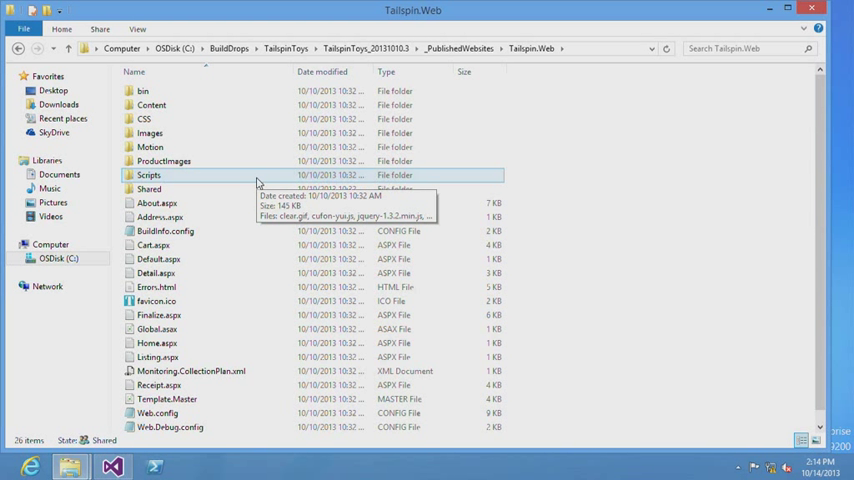
{"action": "left_click", "coordinate": [163, 231]}
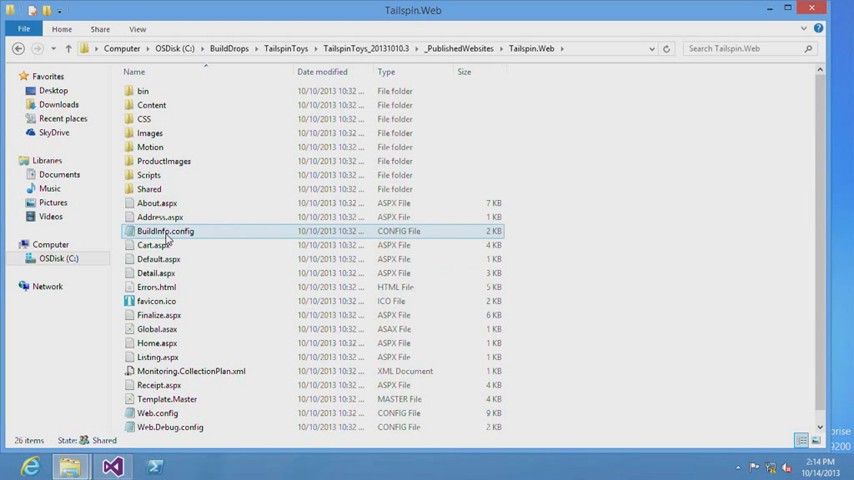
{"action": "mouse_move", "coordinate": [170, 240]}
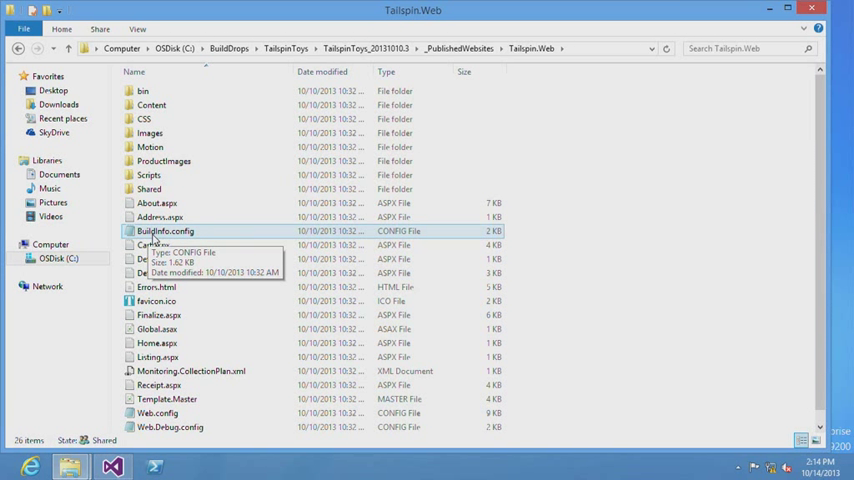
{"action": "mouse_move", "coordinate": [214, 238]}
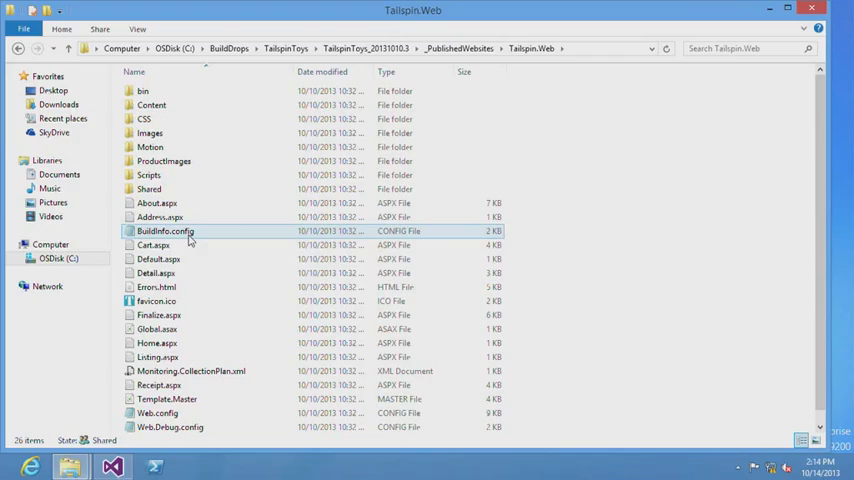
{"action": "double_click", "coordinate": [163, 231]}
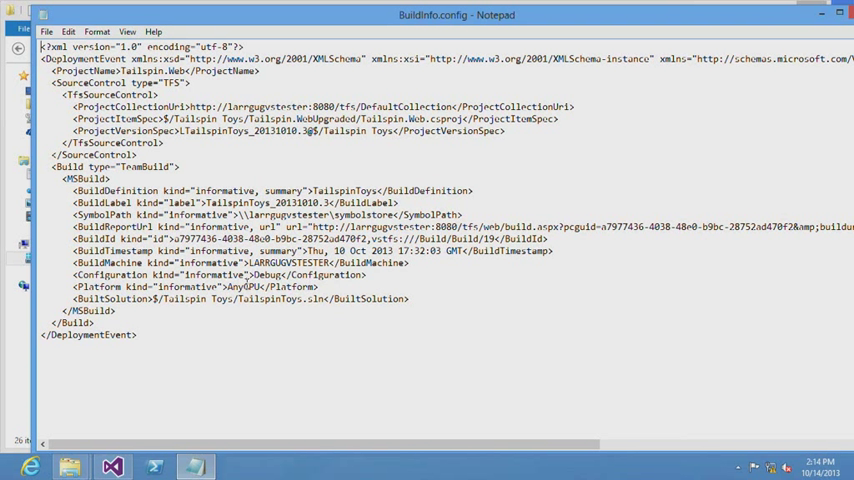
{"action": "mouse_move", "coordinate": [272, 275]}
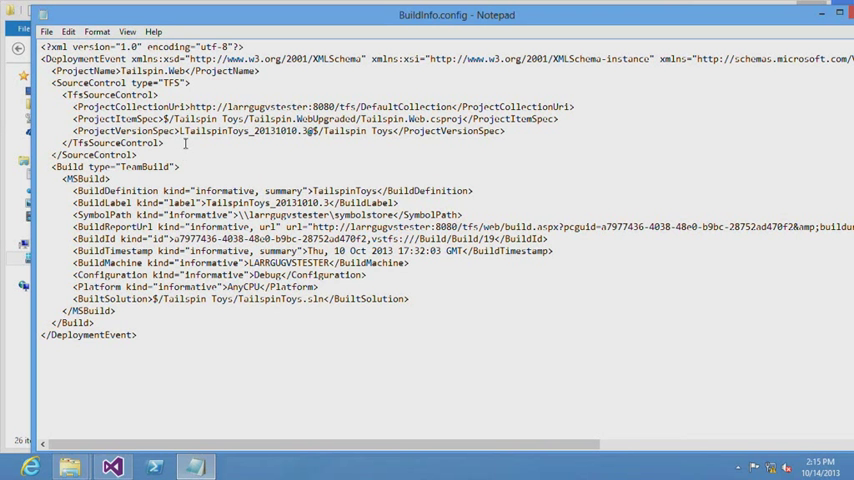
Highlight BuildInfo.config's TfsSourceControl and ProjectVersionSpec entries for review
{"action": "left_click_drag", "start_coordinate": [73, 107], "coordinate": [175, 143]}
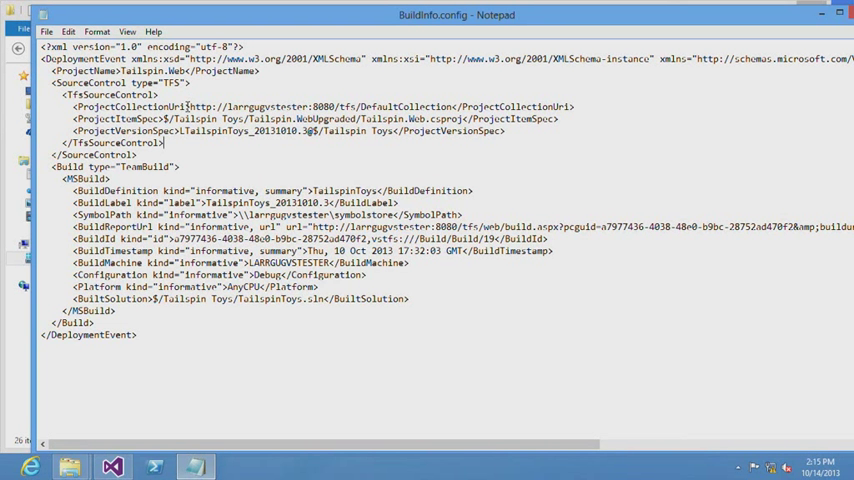
{"action": "mouse_move", "coordinate": [457, 100]}
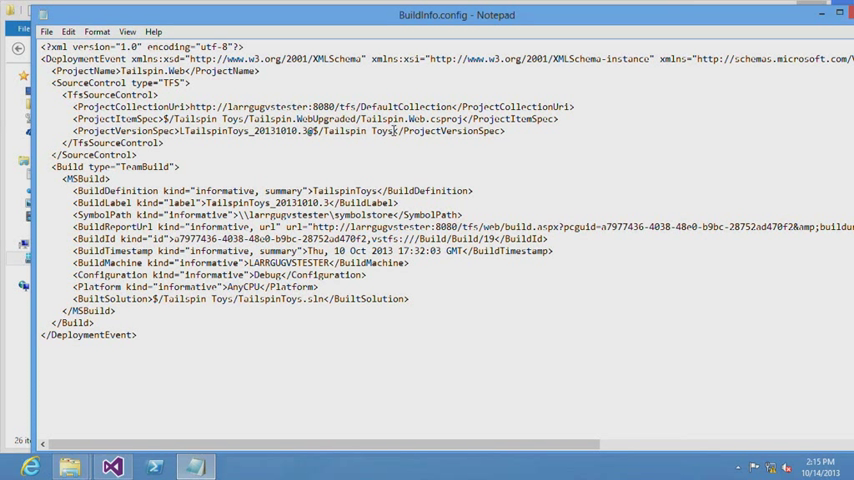
{"action": "double_click", "coordinate": [200, 140]}
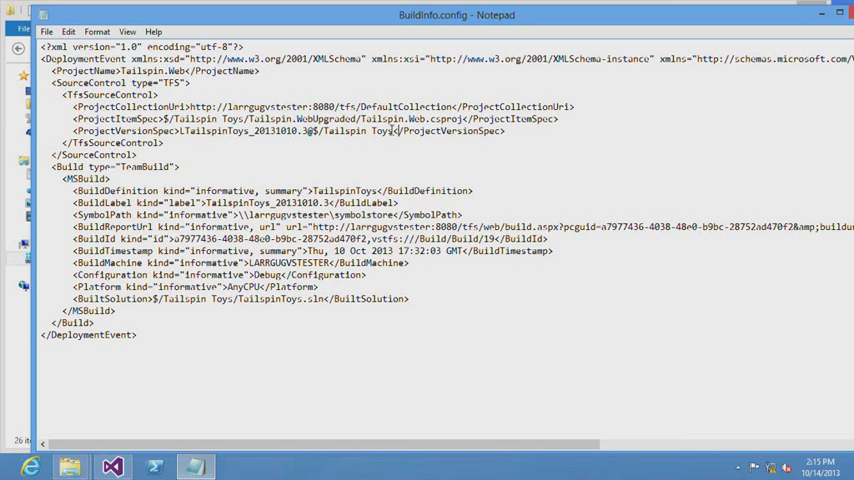
{"action": "mouse_move", "coordinate": [397, 152]}
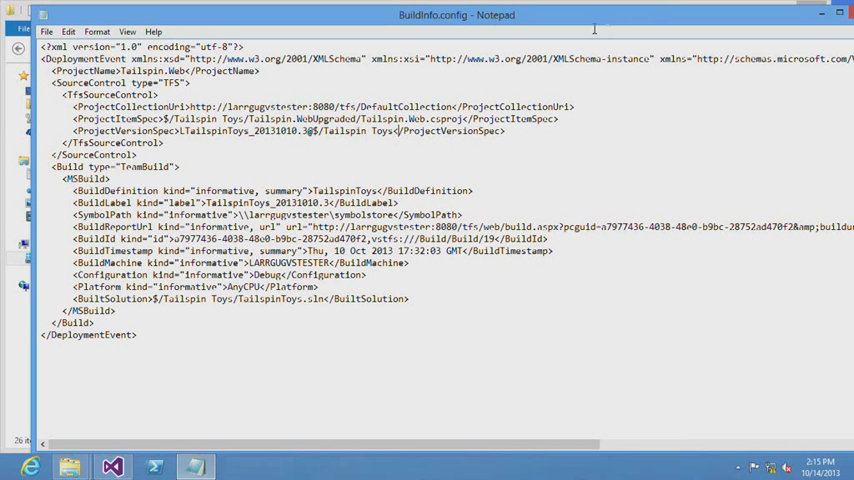
{"action": "mouse_move", "coordinate": [652, 18]}
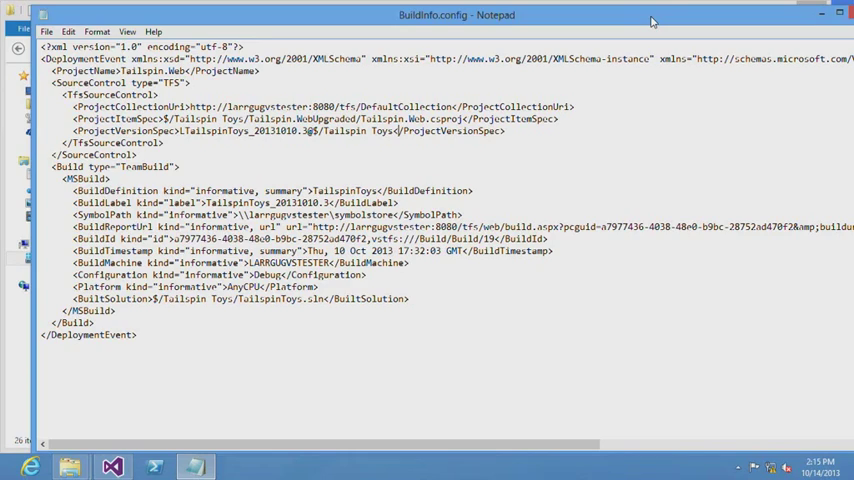